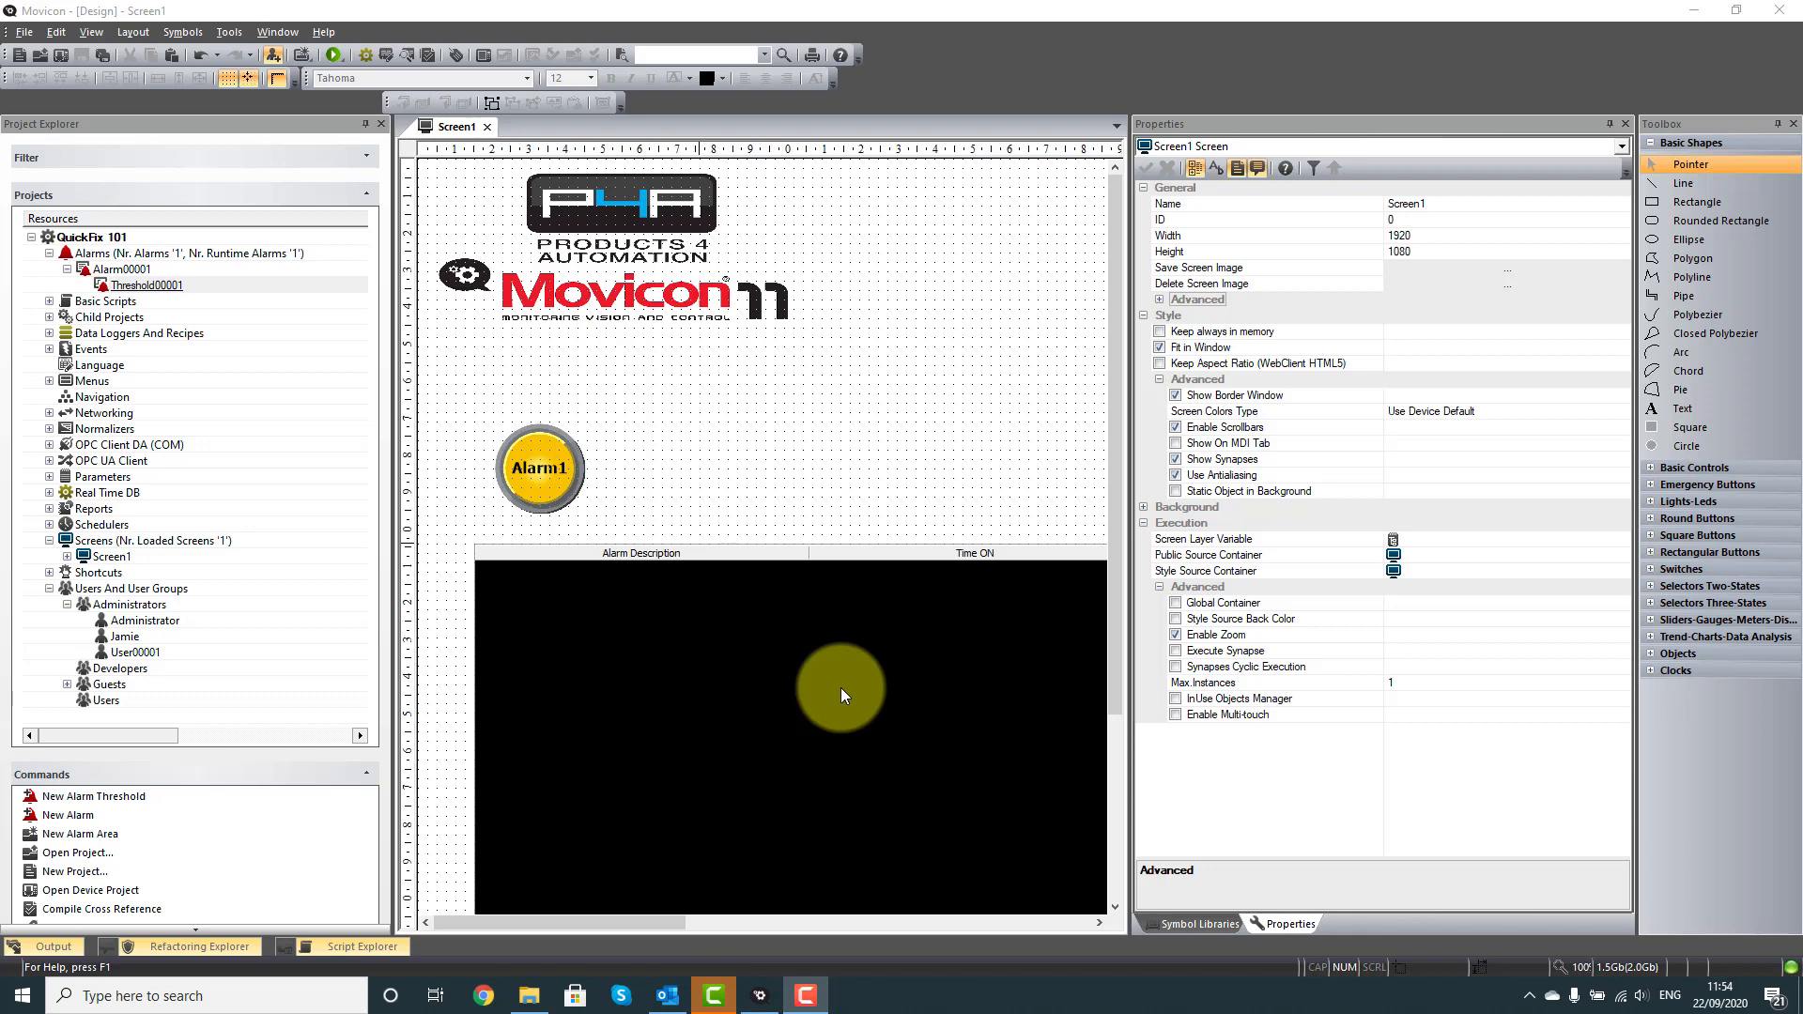
# Launch the Alarm Dispatcher from Tools and show its PlugIn settings with Email active
pyautogui.click(227, 31)
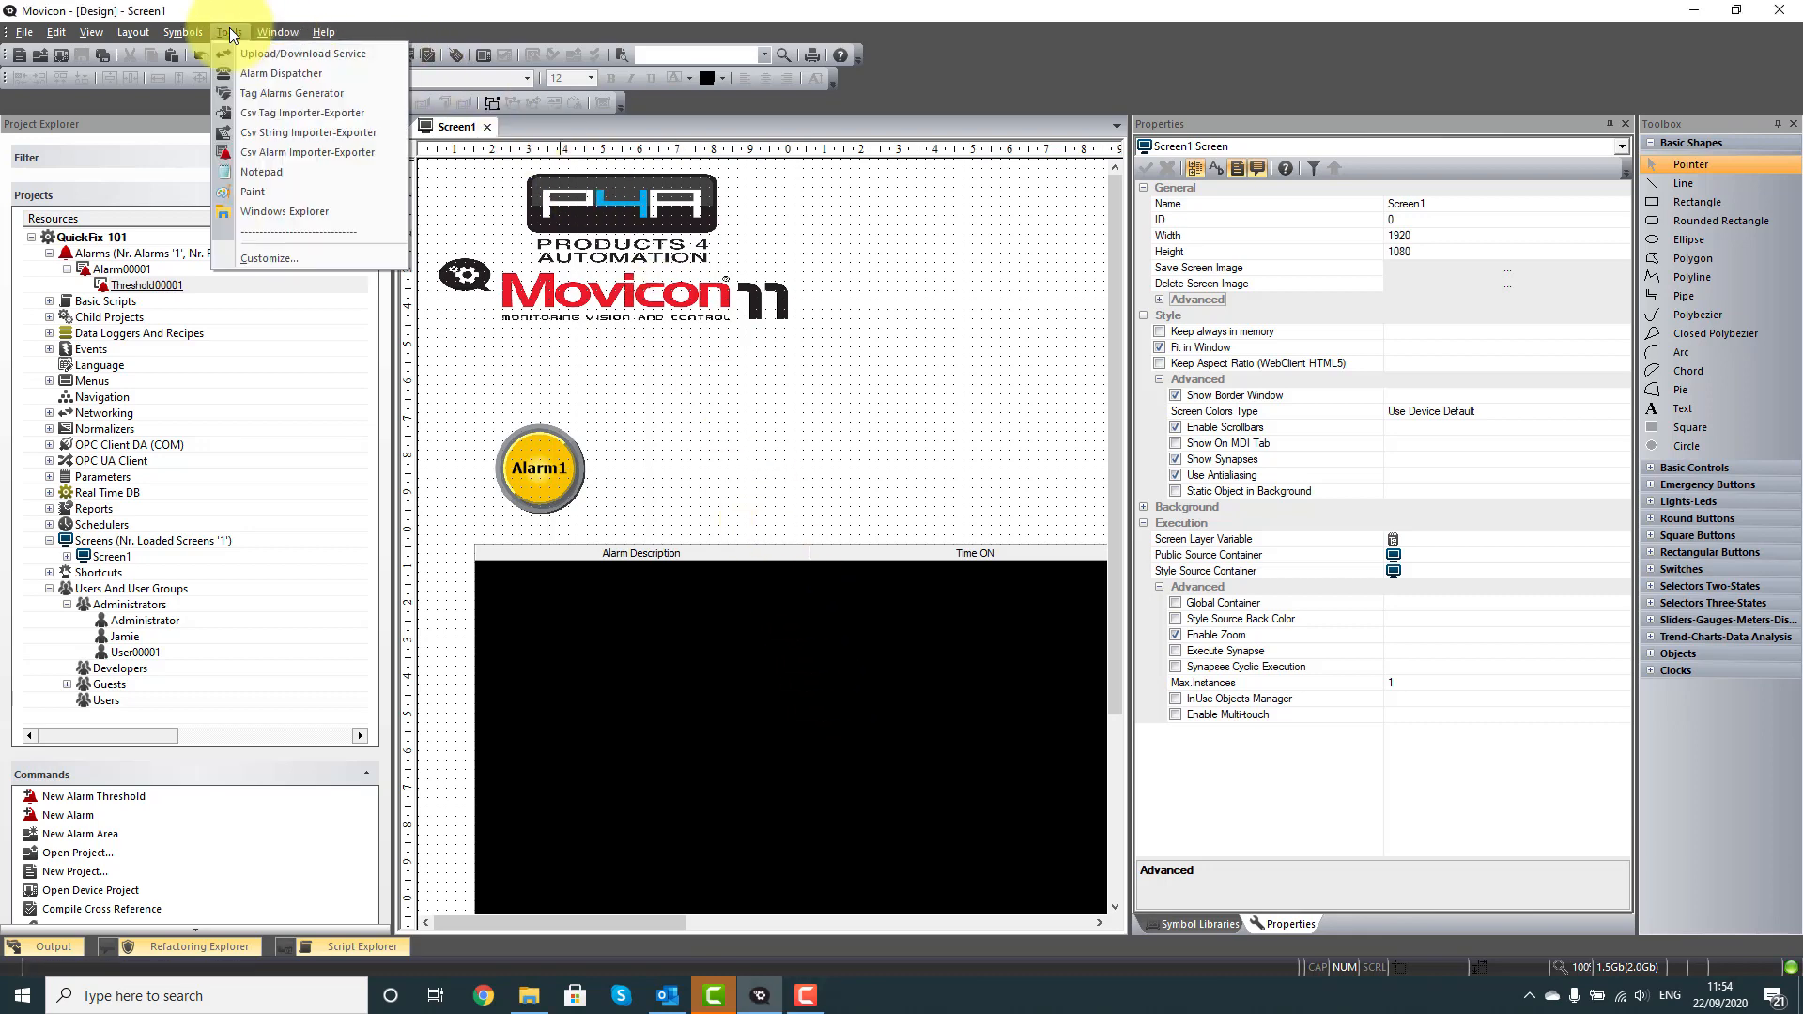
pyautogui.click(280, 72)
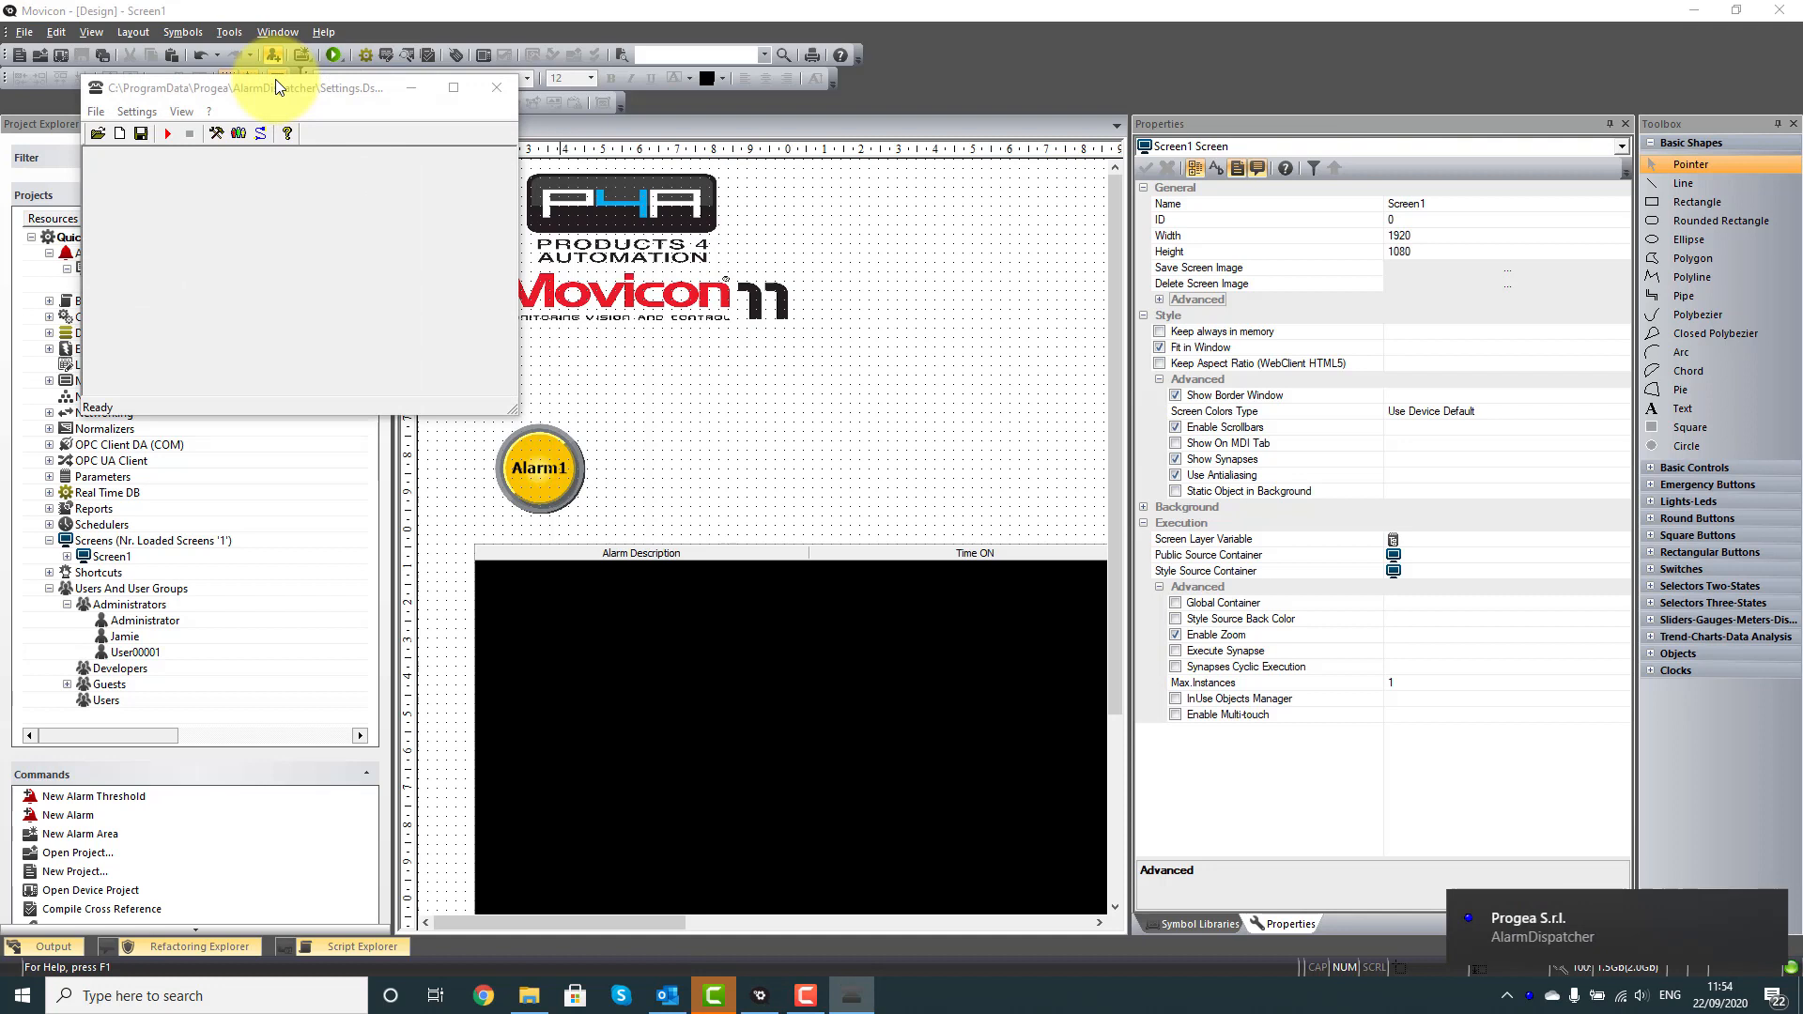
pyautogui.click(136, 112)
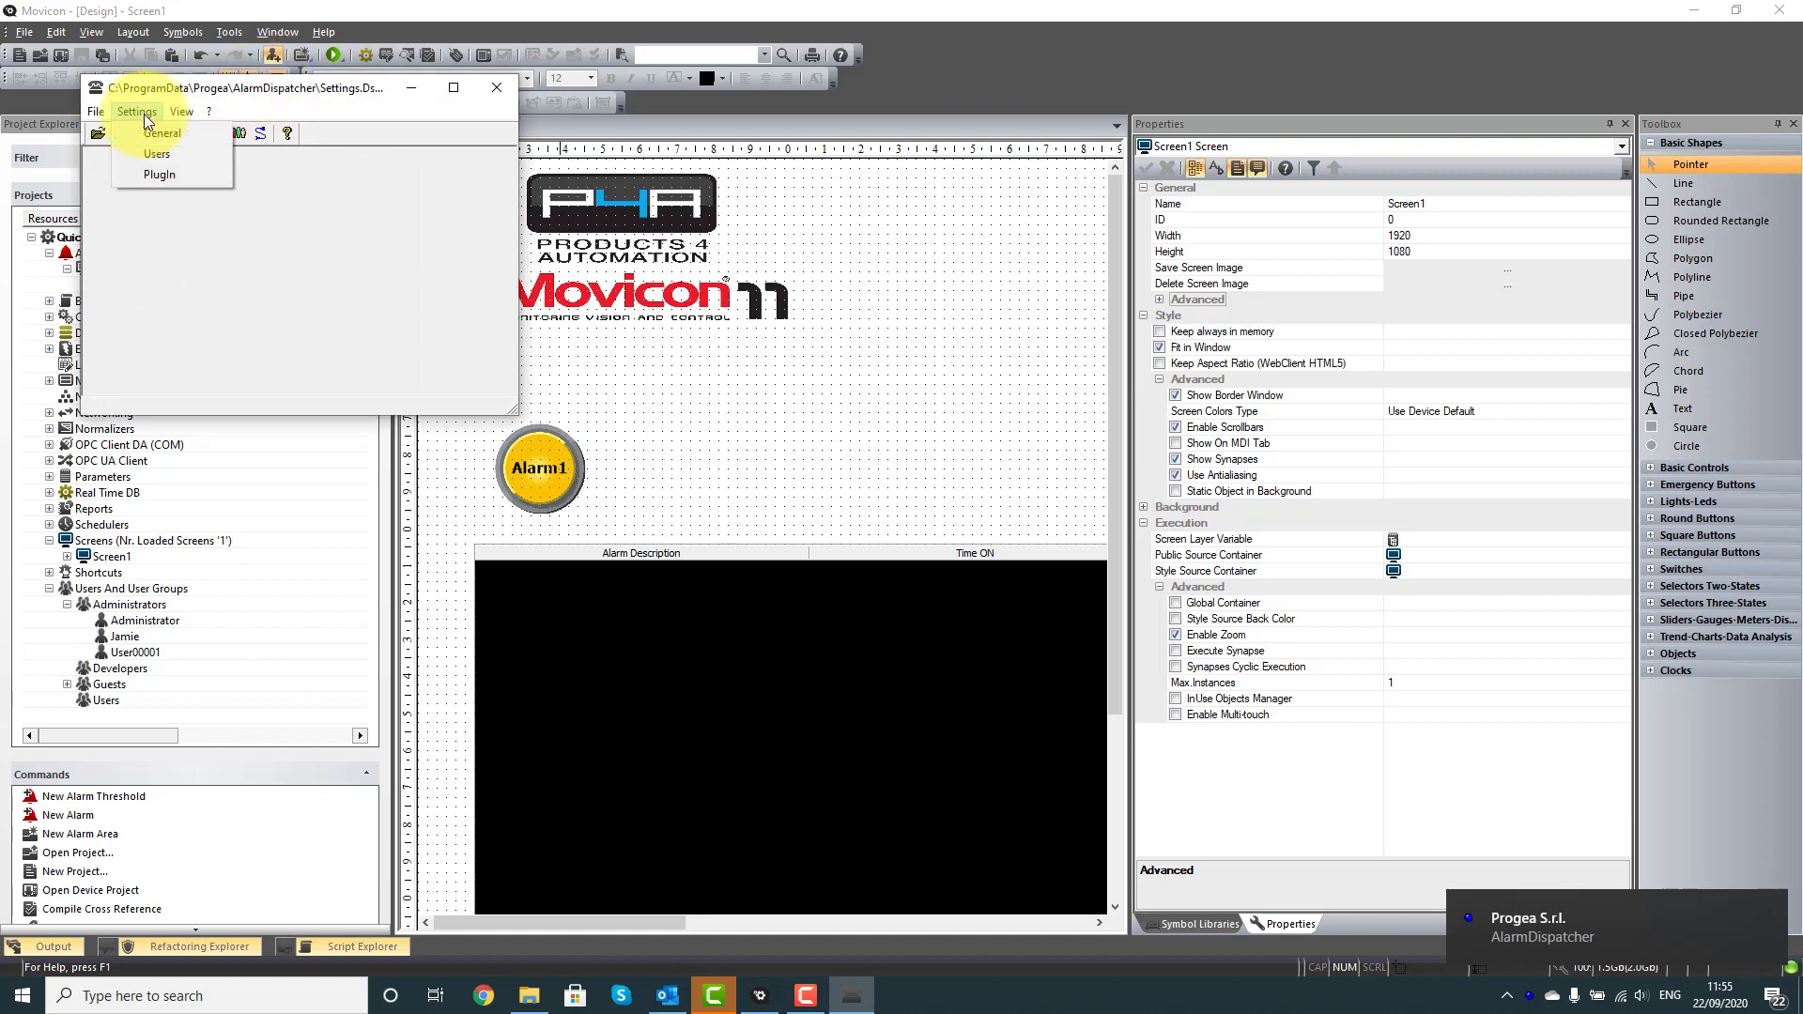
pyautogui.click(159, 174)
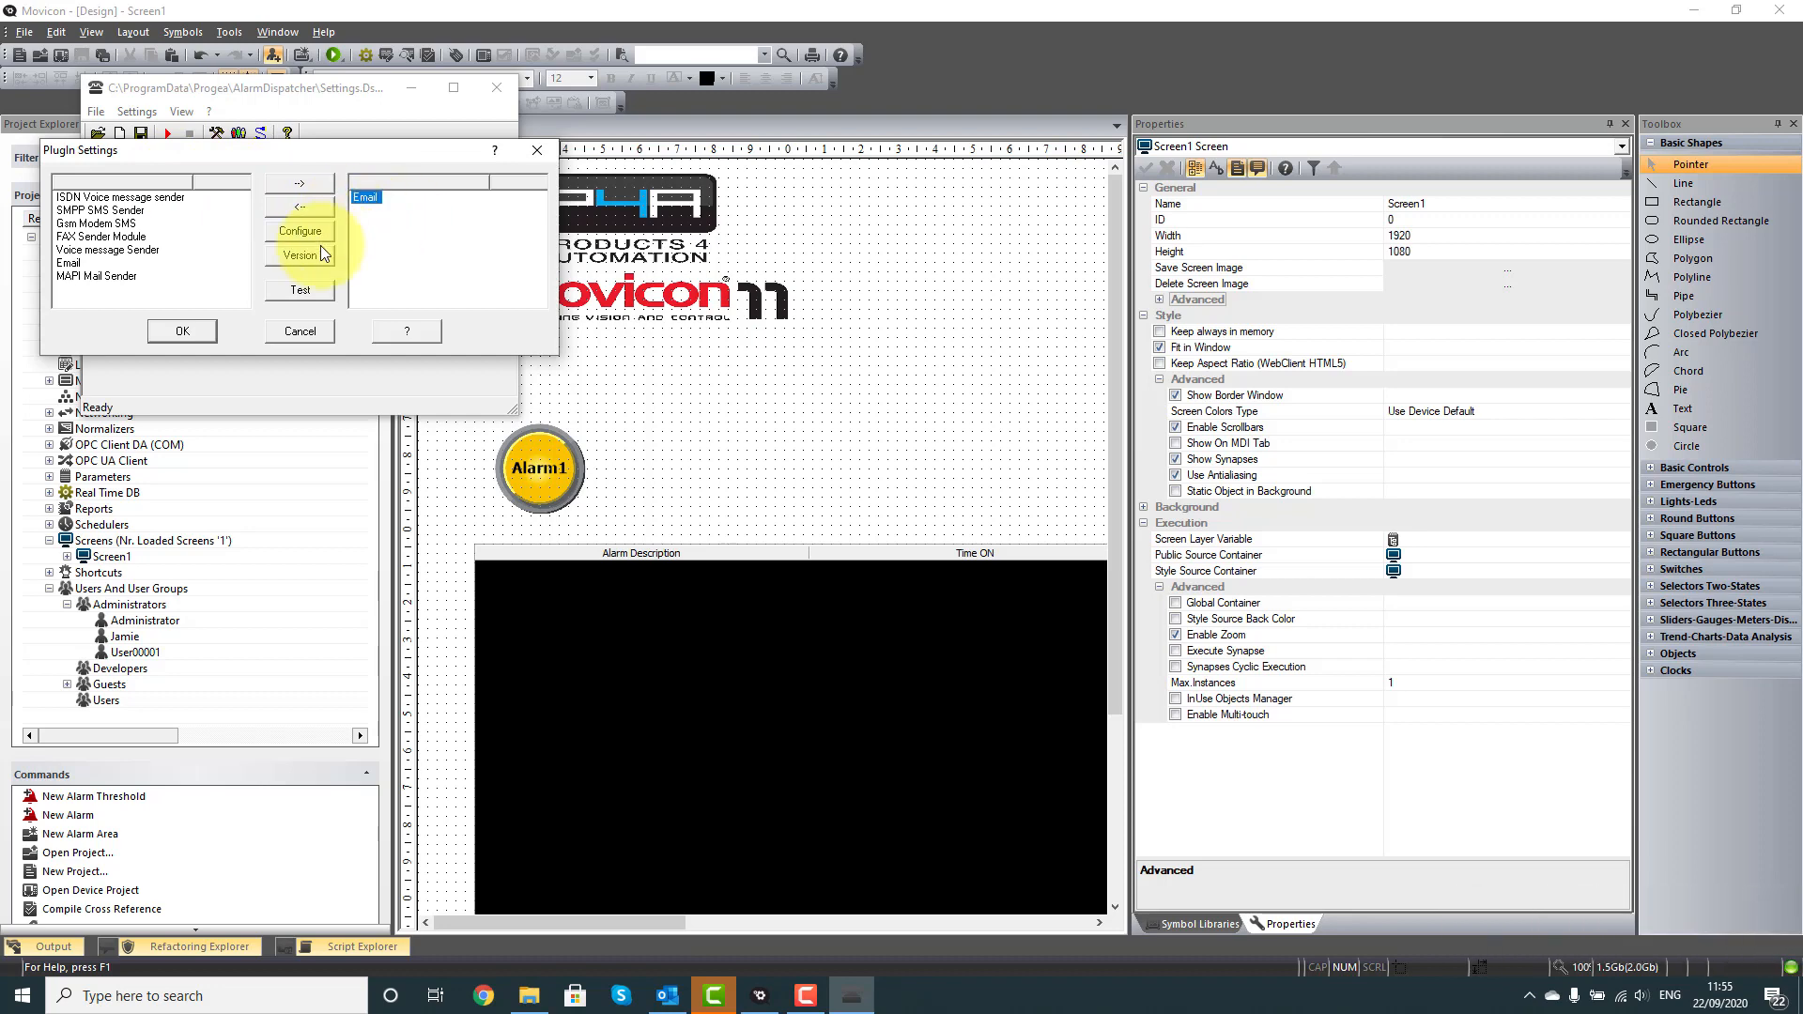
# Review the Email plugin's SMTP settings (port 587, SSL/TLS) and accept both dialogs
pyautogui.click(299, 231)
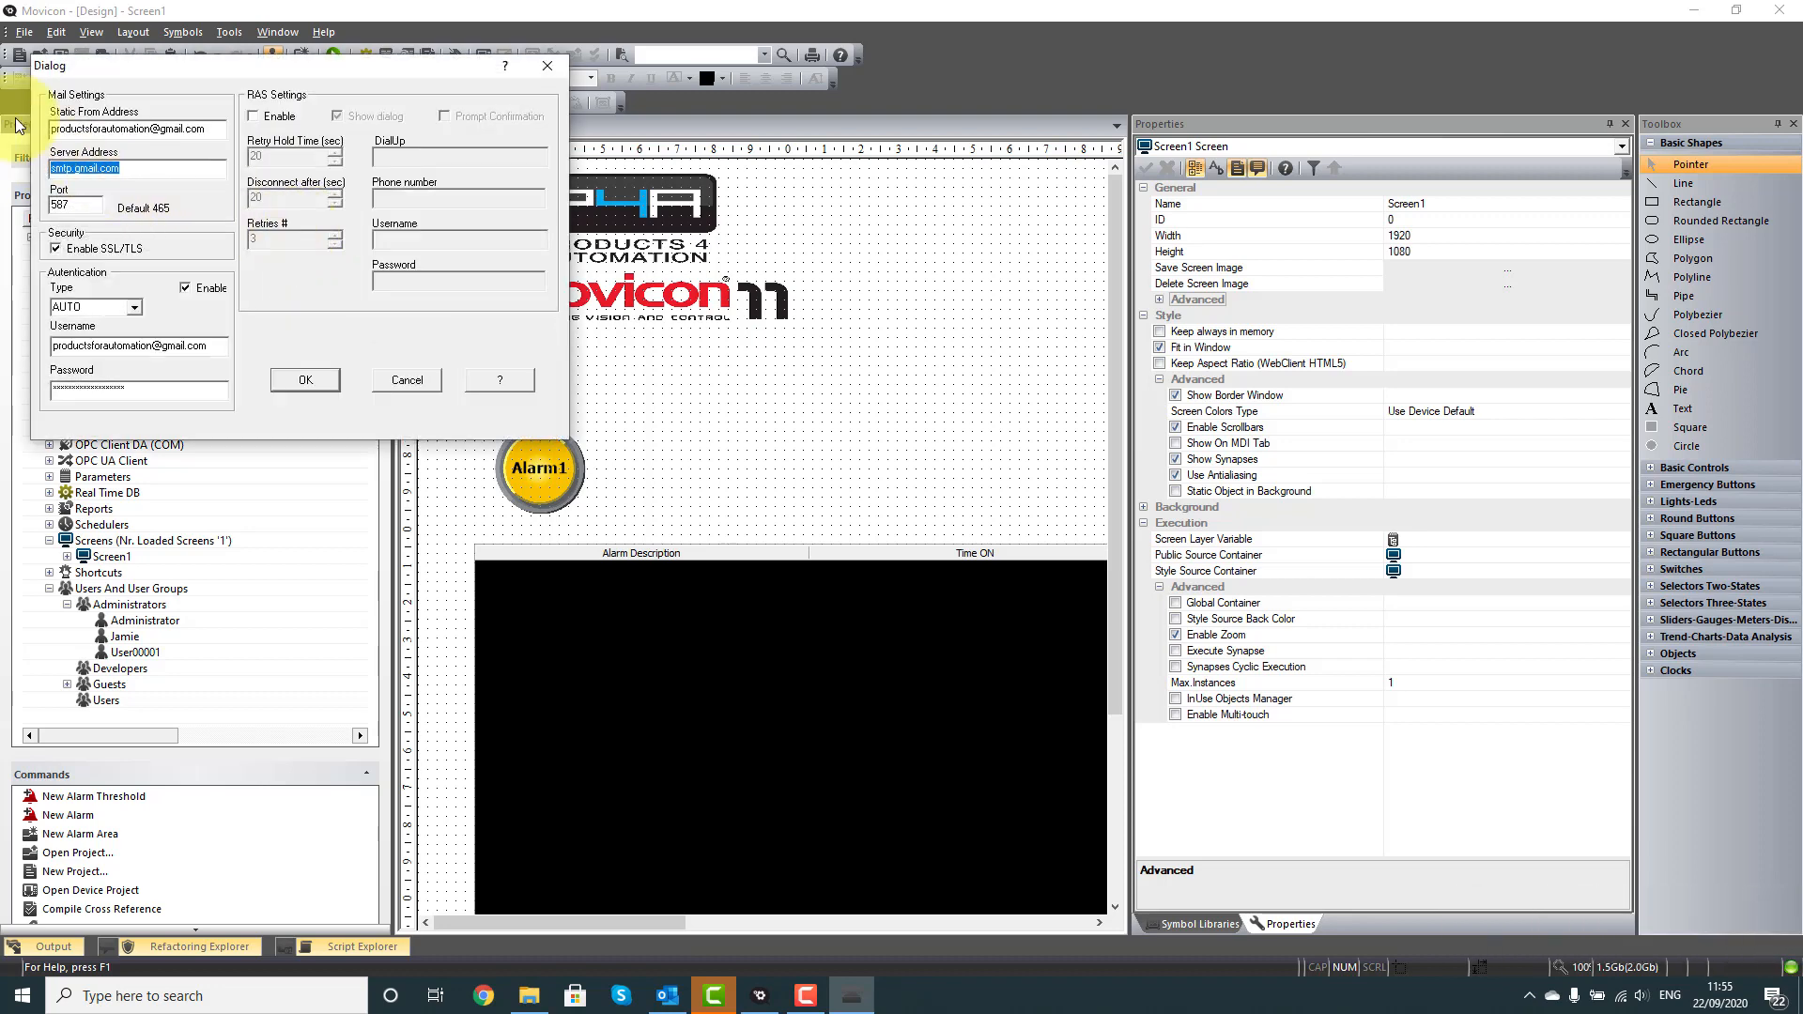
pyautogui.moveTo(32, 393)
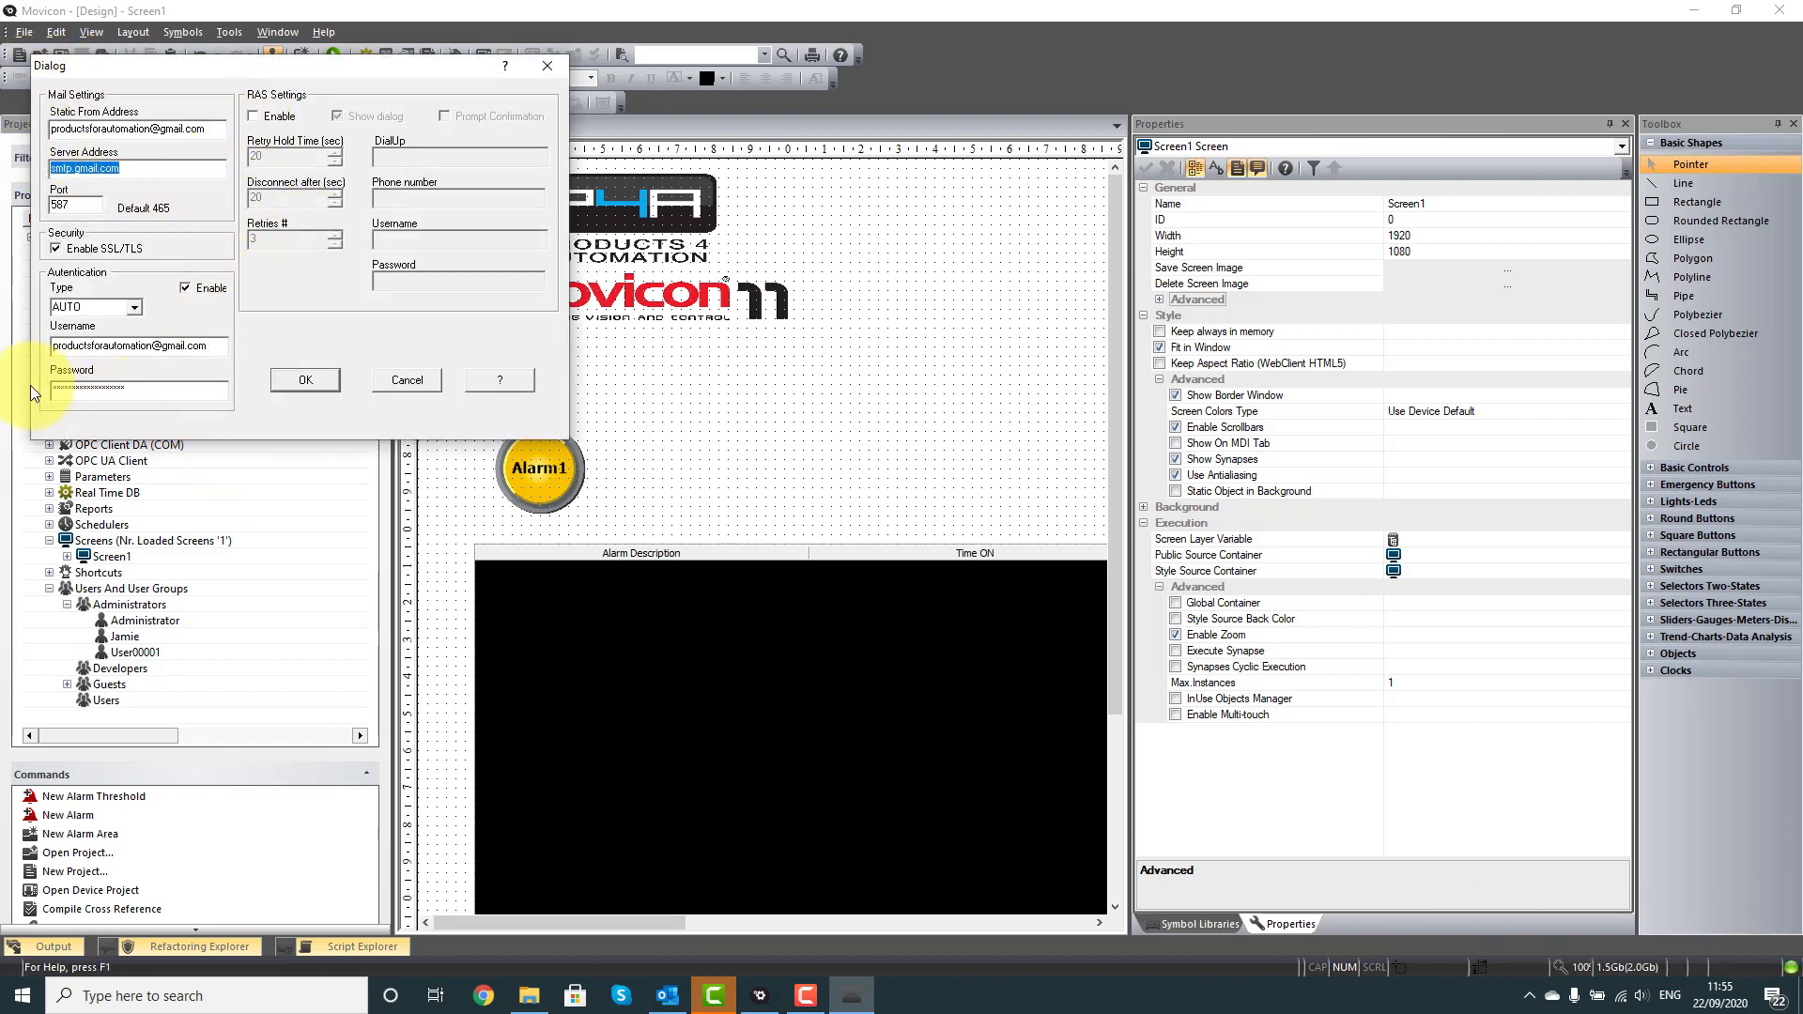
pyautogui.moveTo(240, 230)
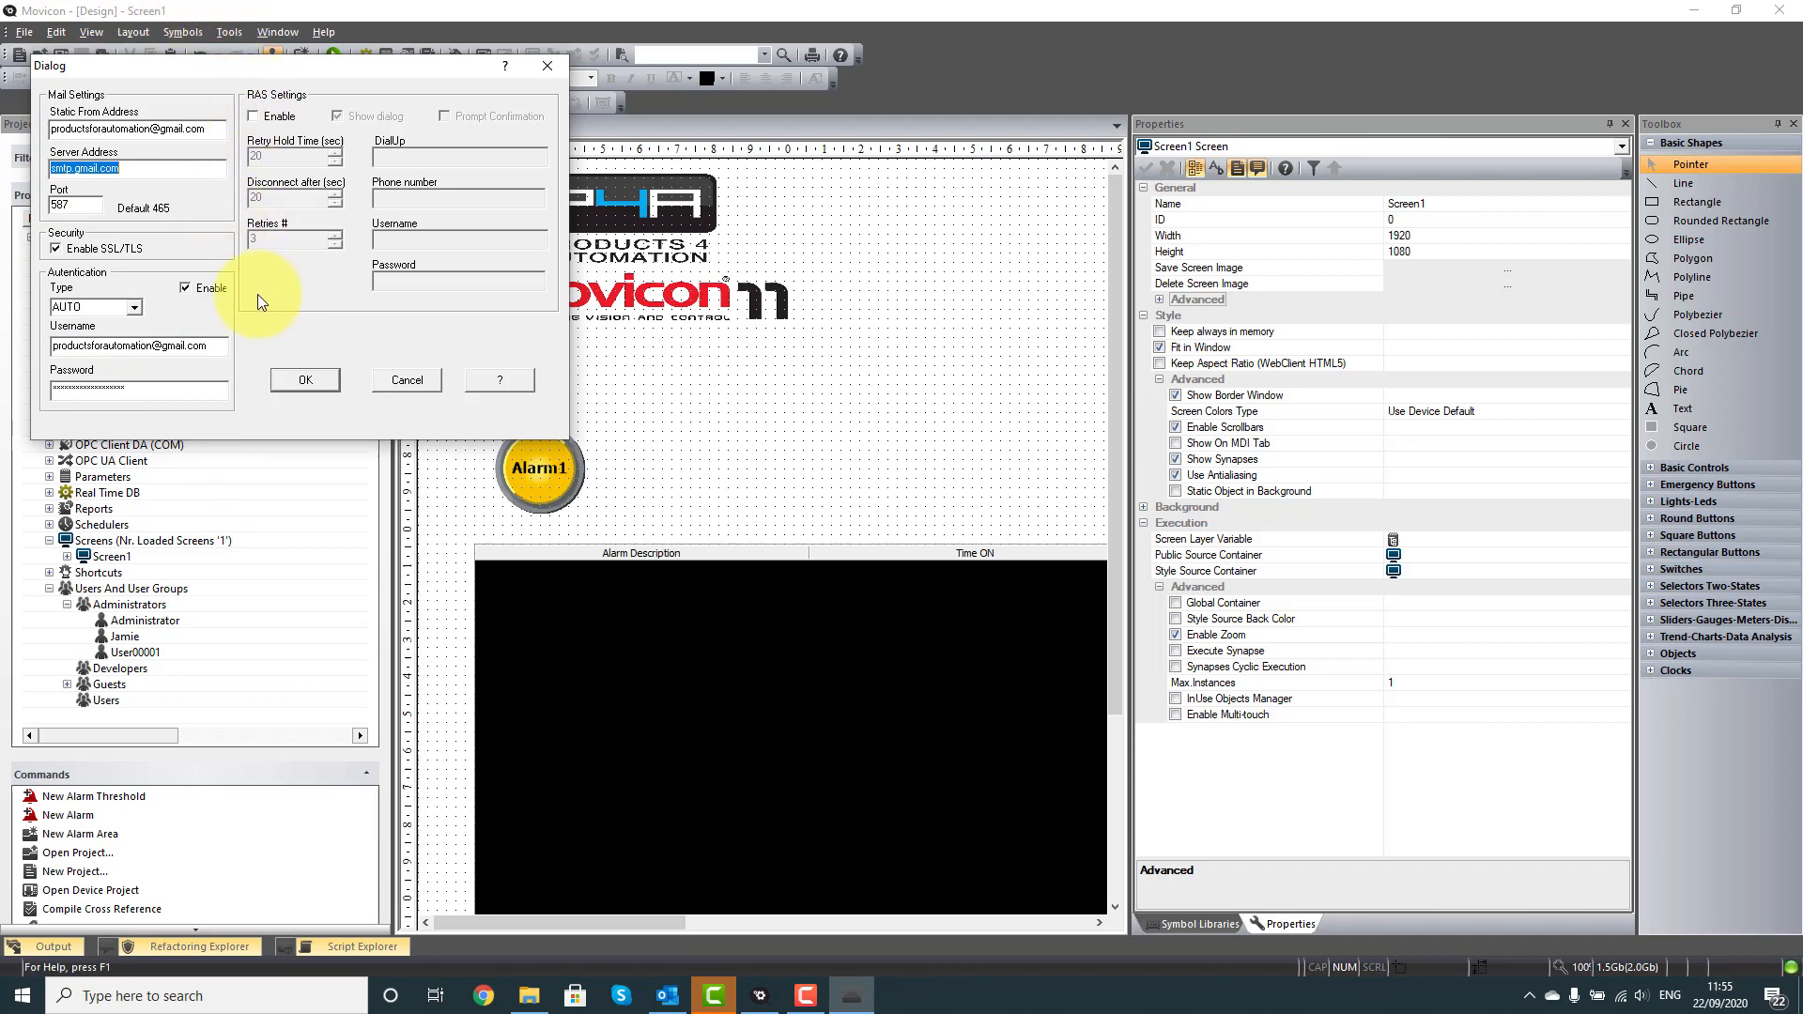
pyautogui.click(304, 379)
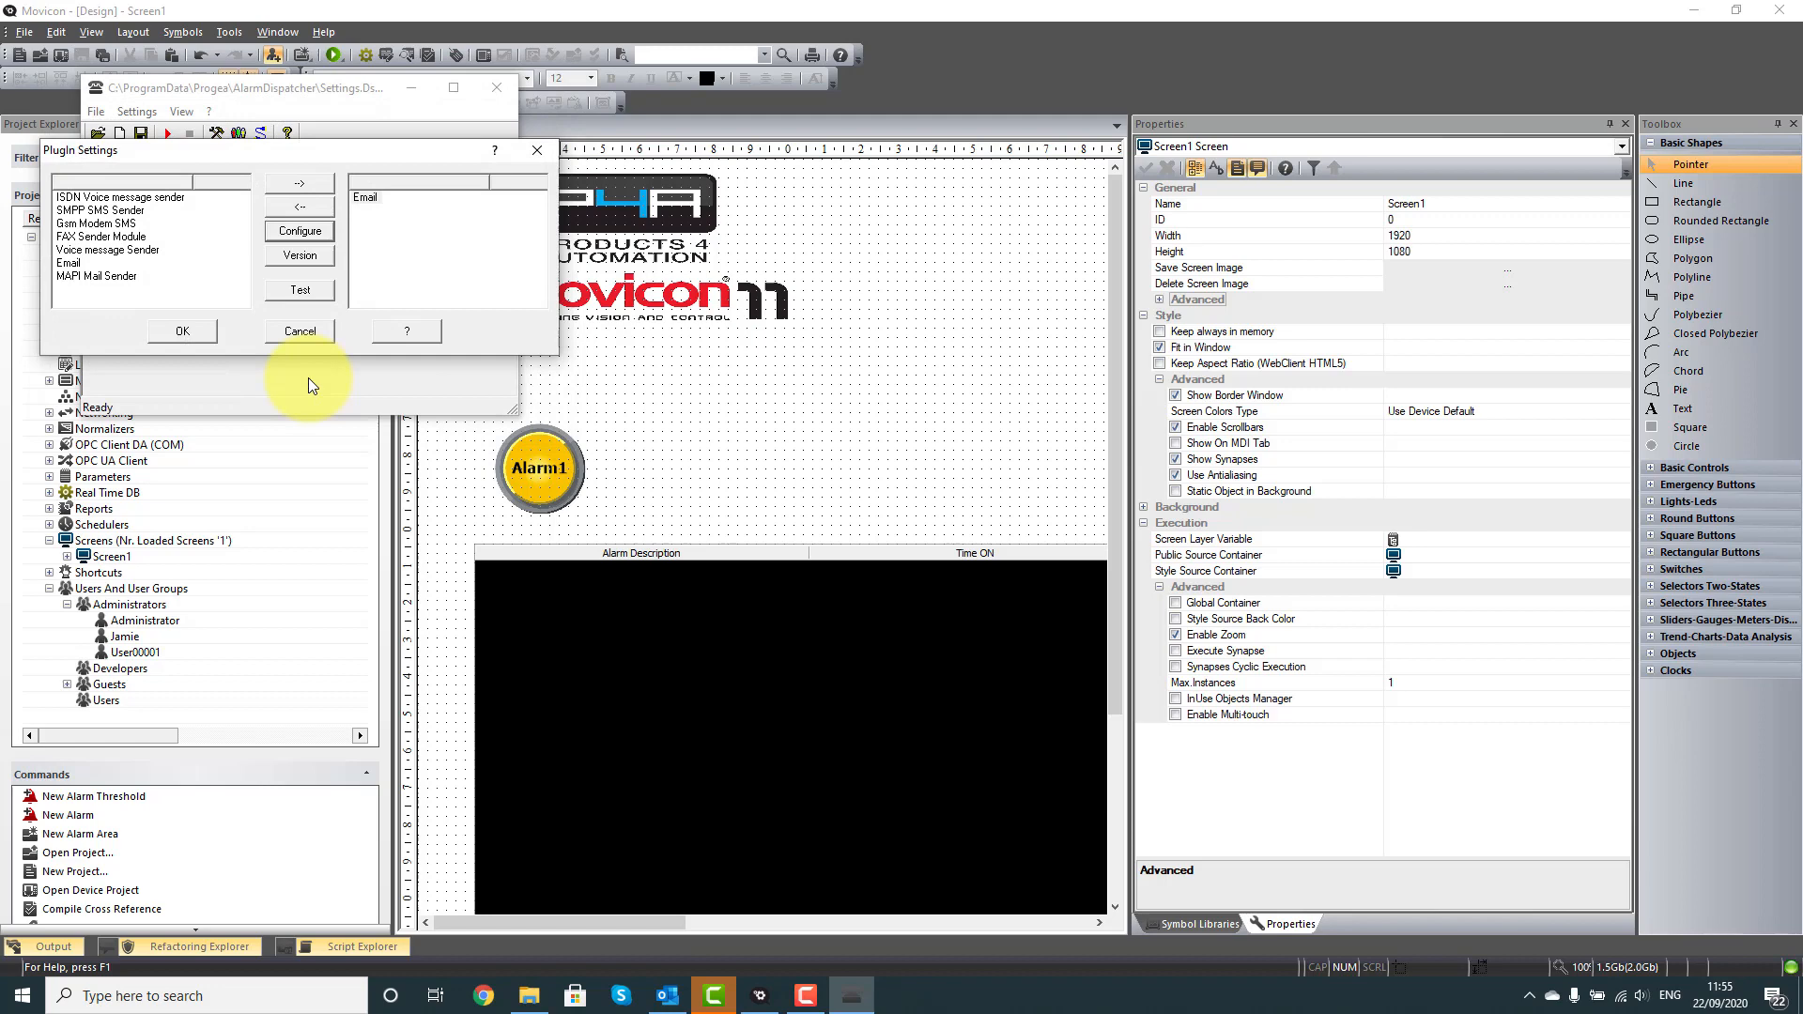
pyautogui.click(298, 331)
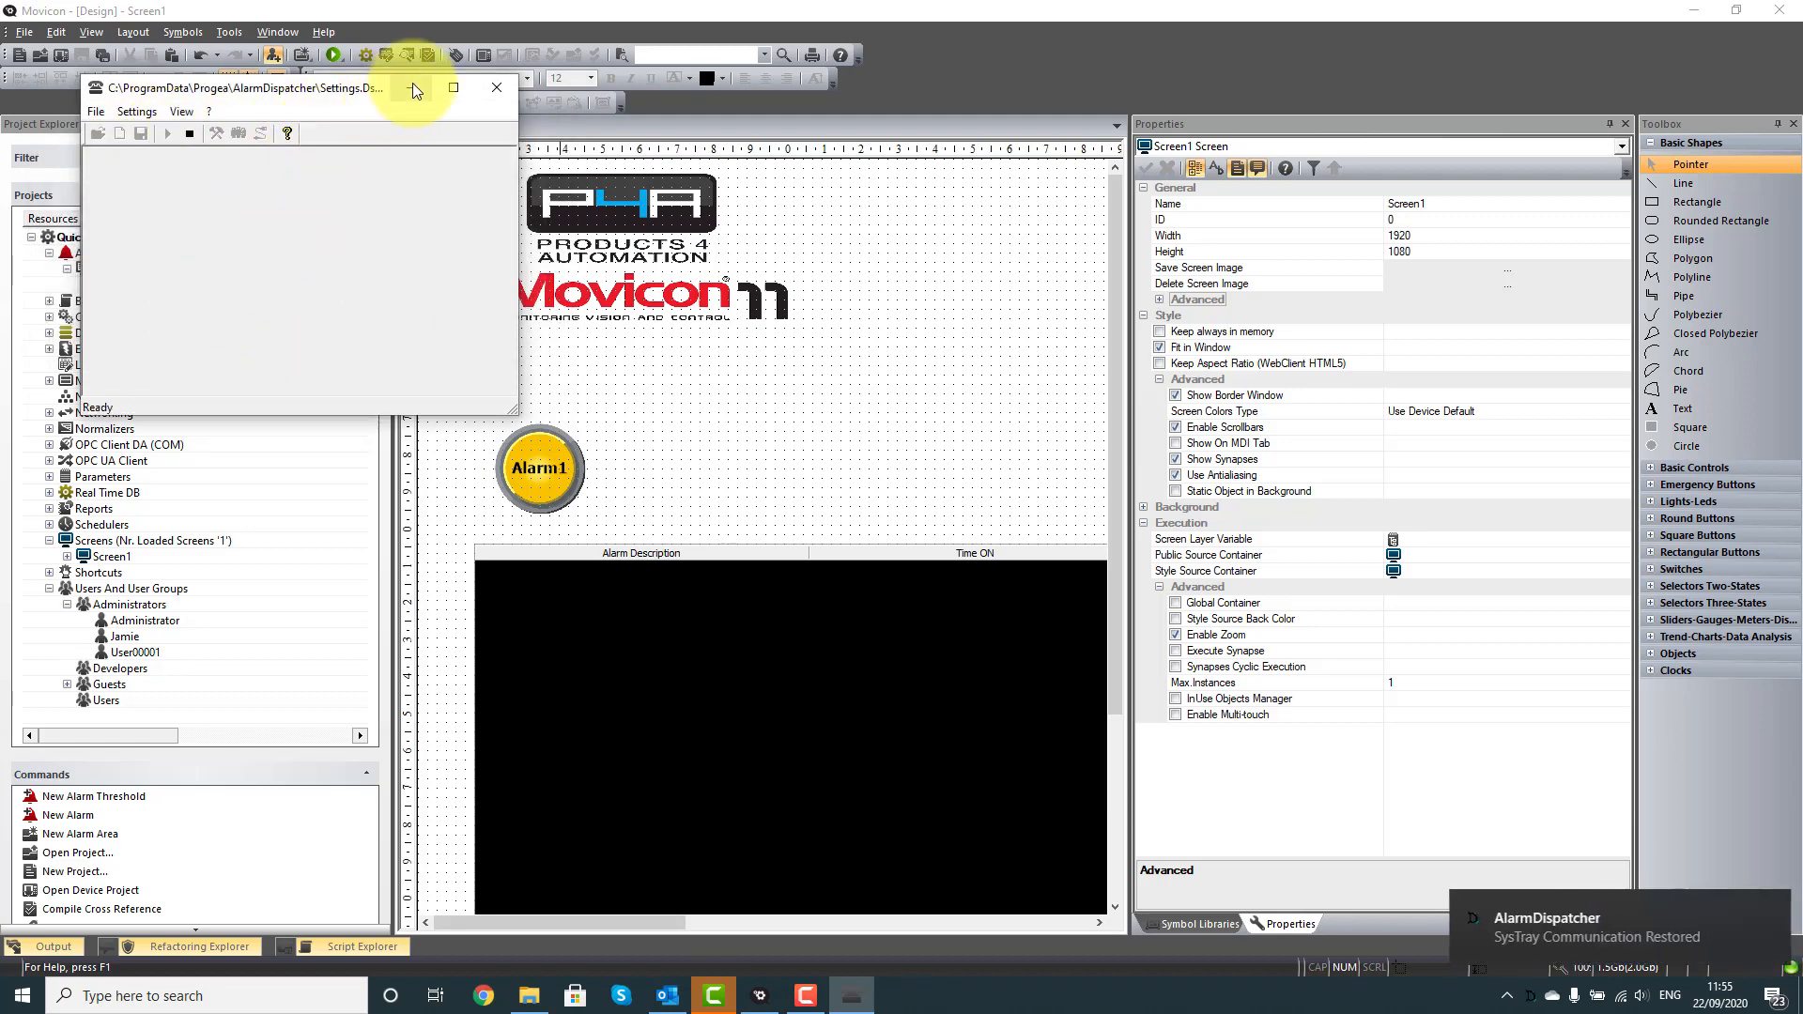
# Close the Alarm Dispatcher and view administrator Jamie's Email property
pyautogui.click(497, 88)
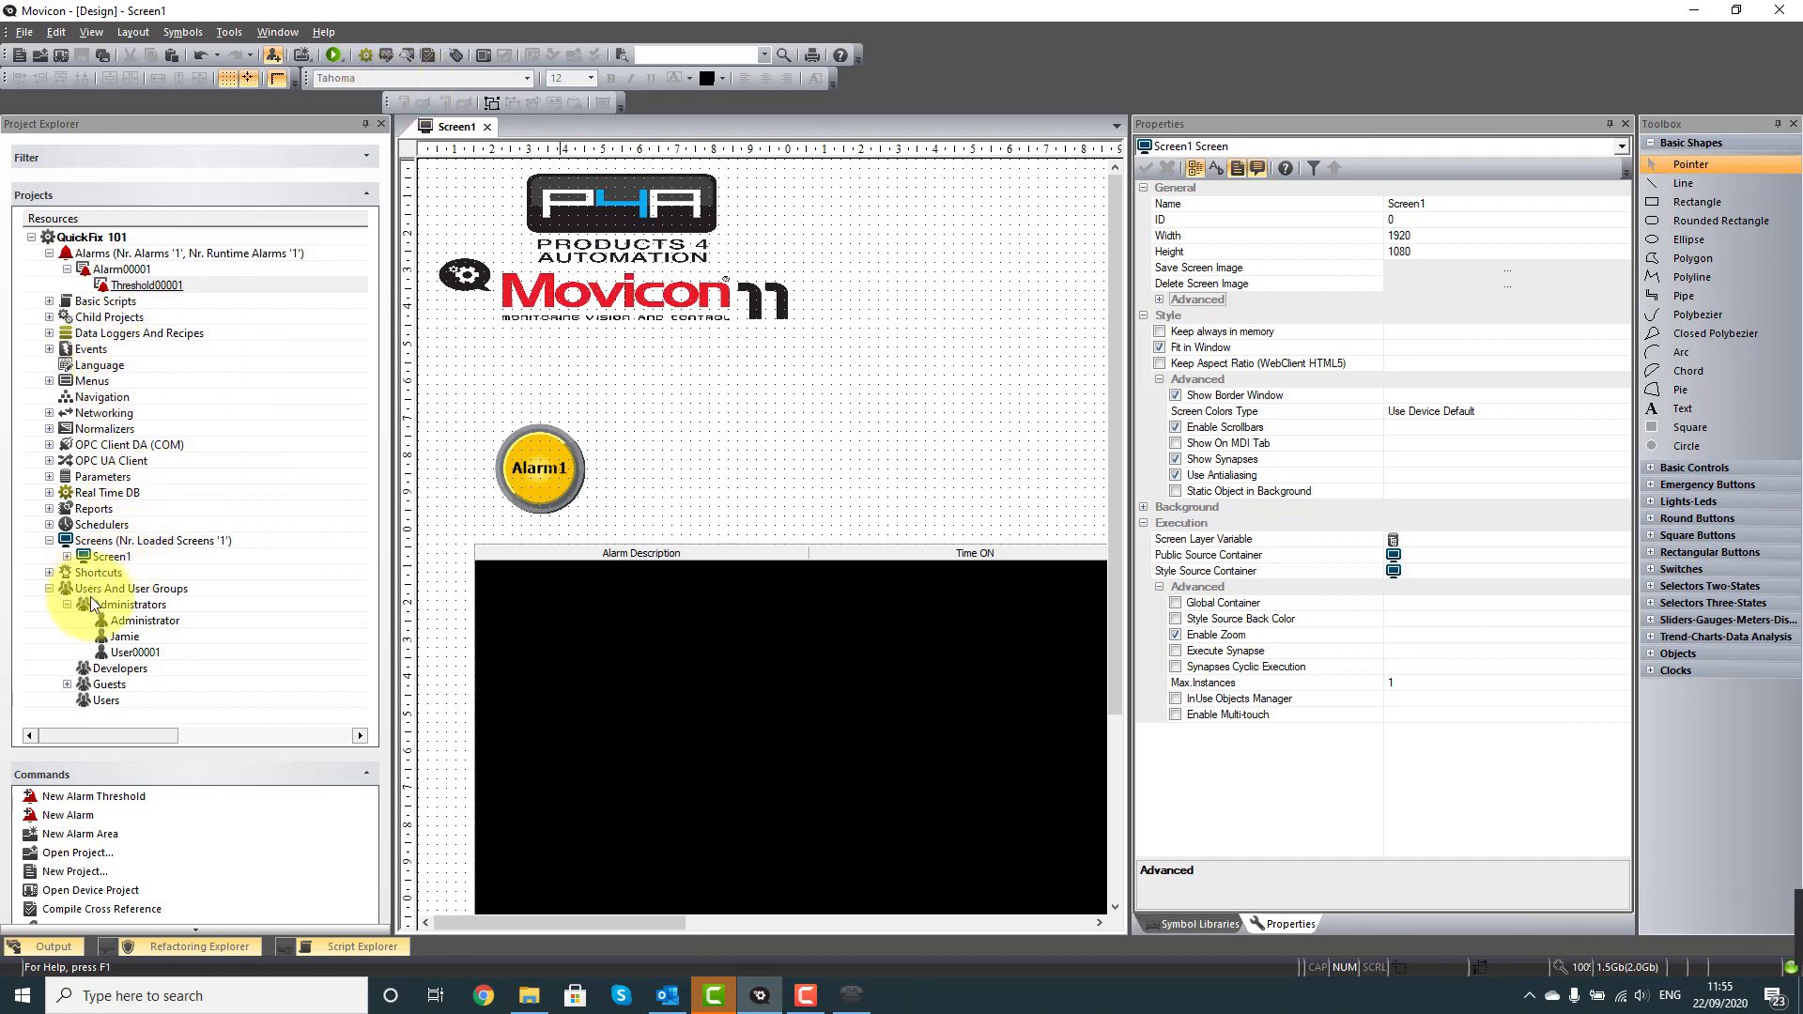
pyautogui.click(123, 636)
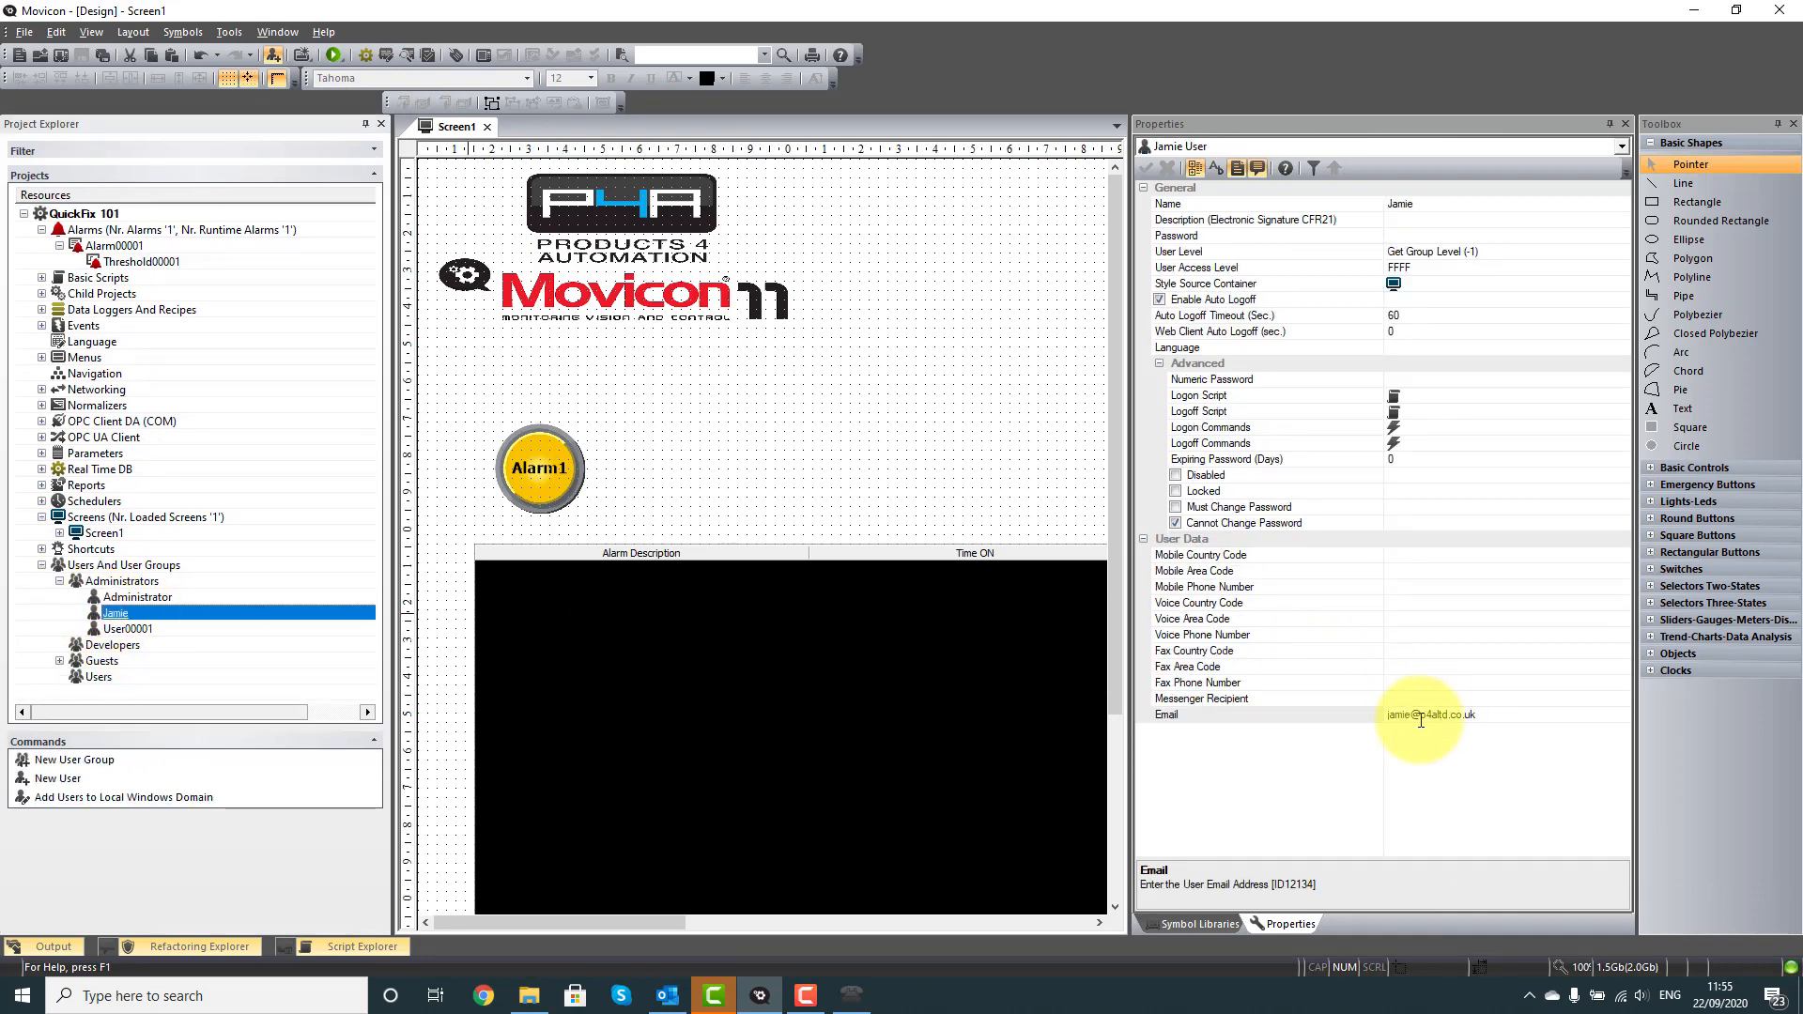
pyautogui.click(1429, 714)
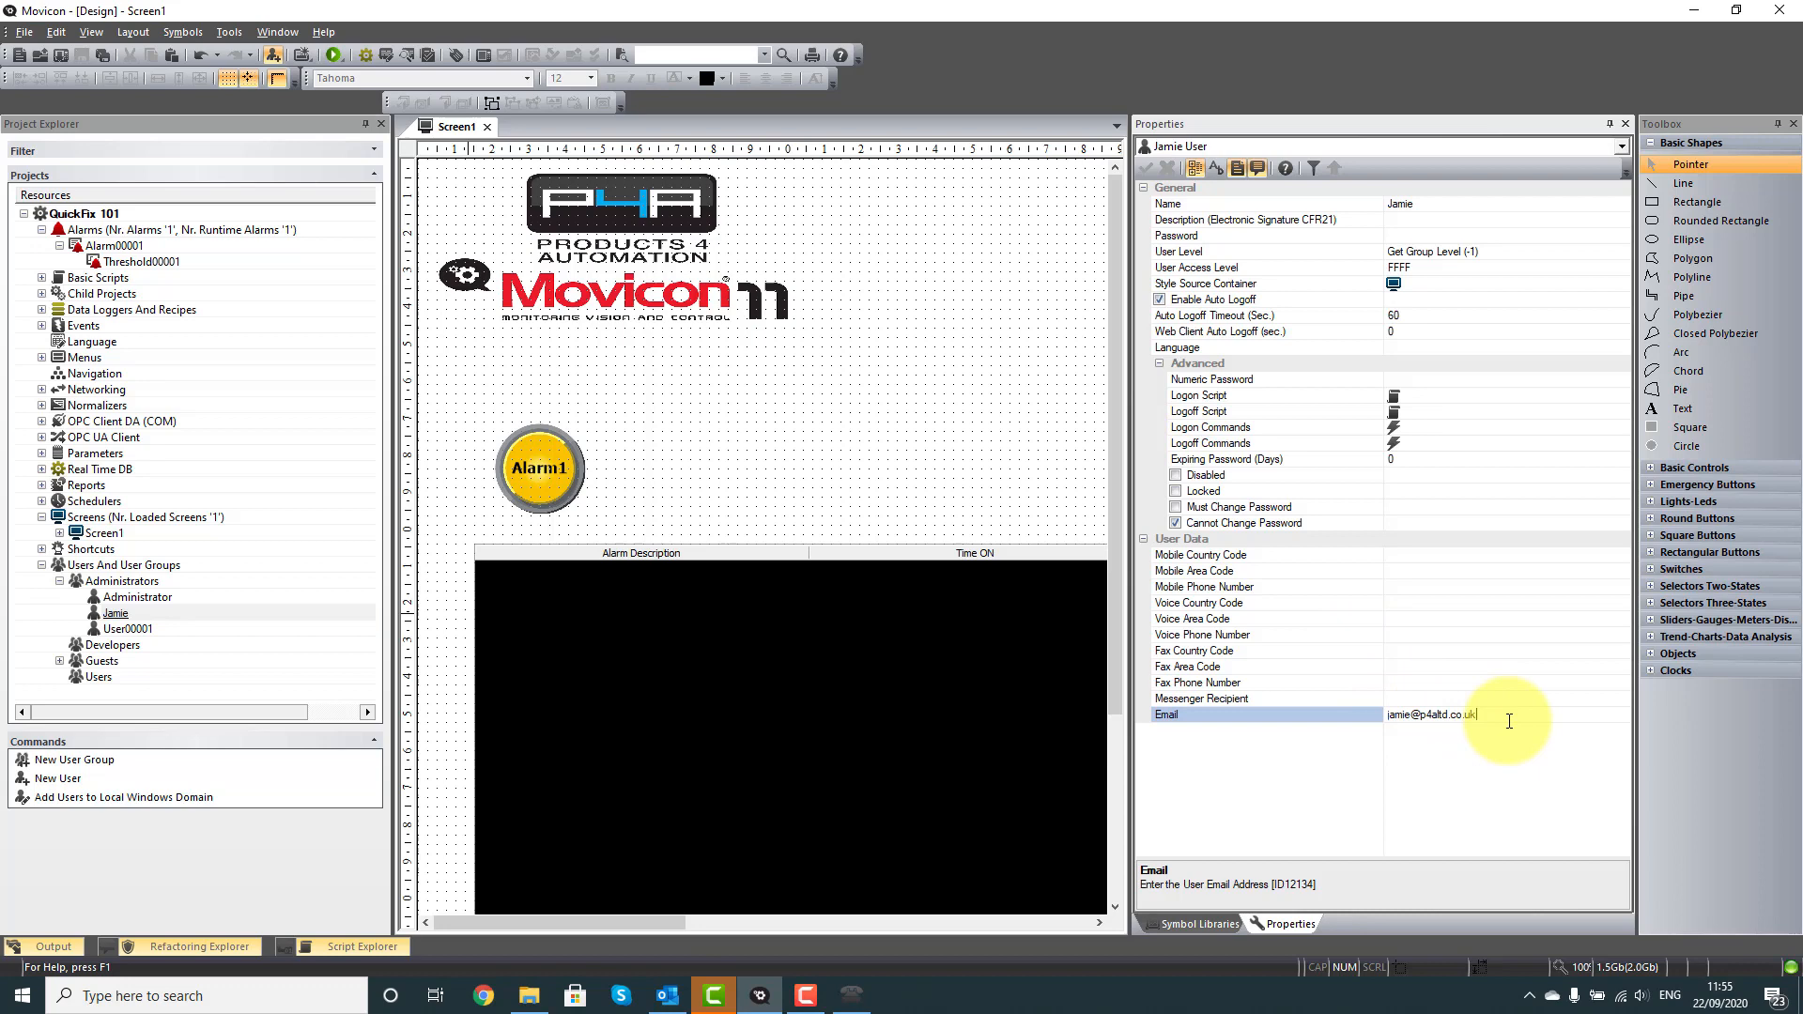
pyautogui.moveTo(1552, 695)
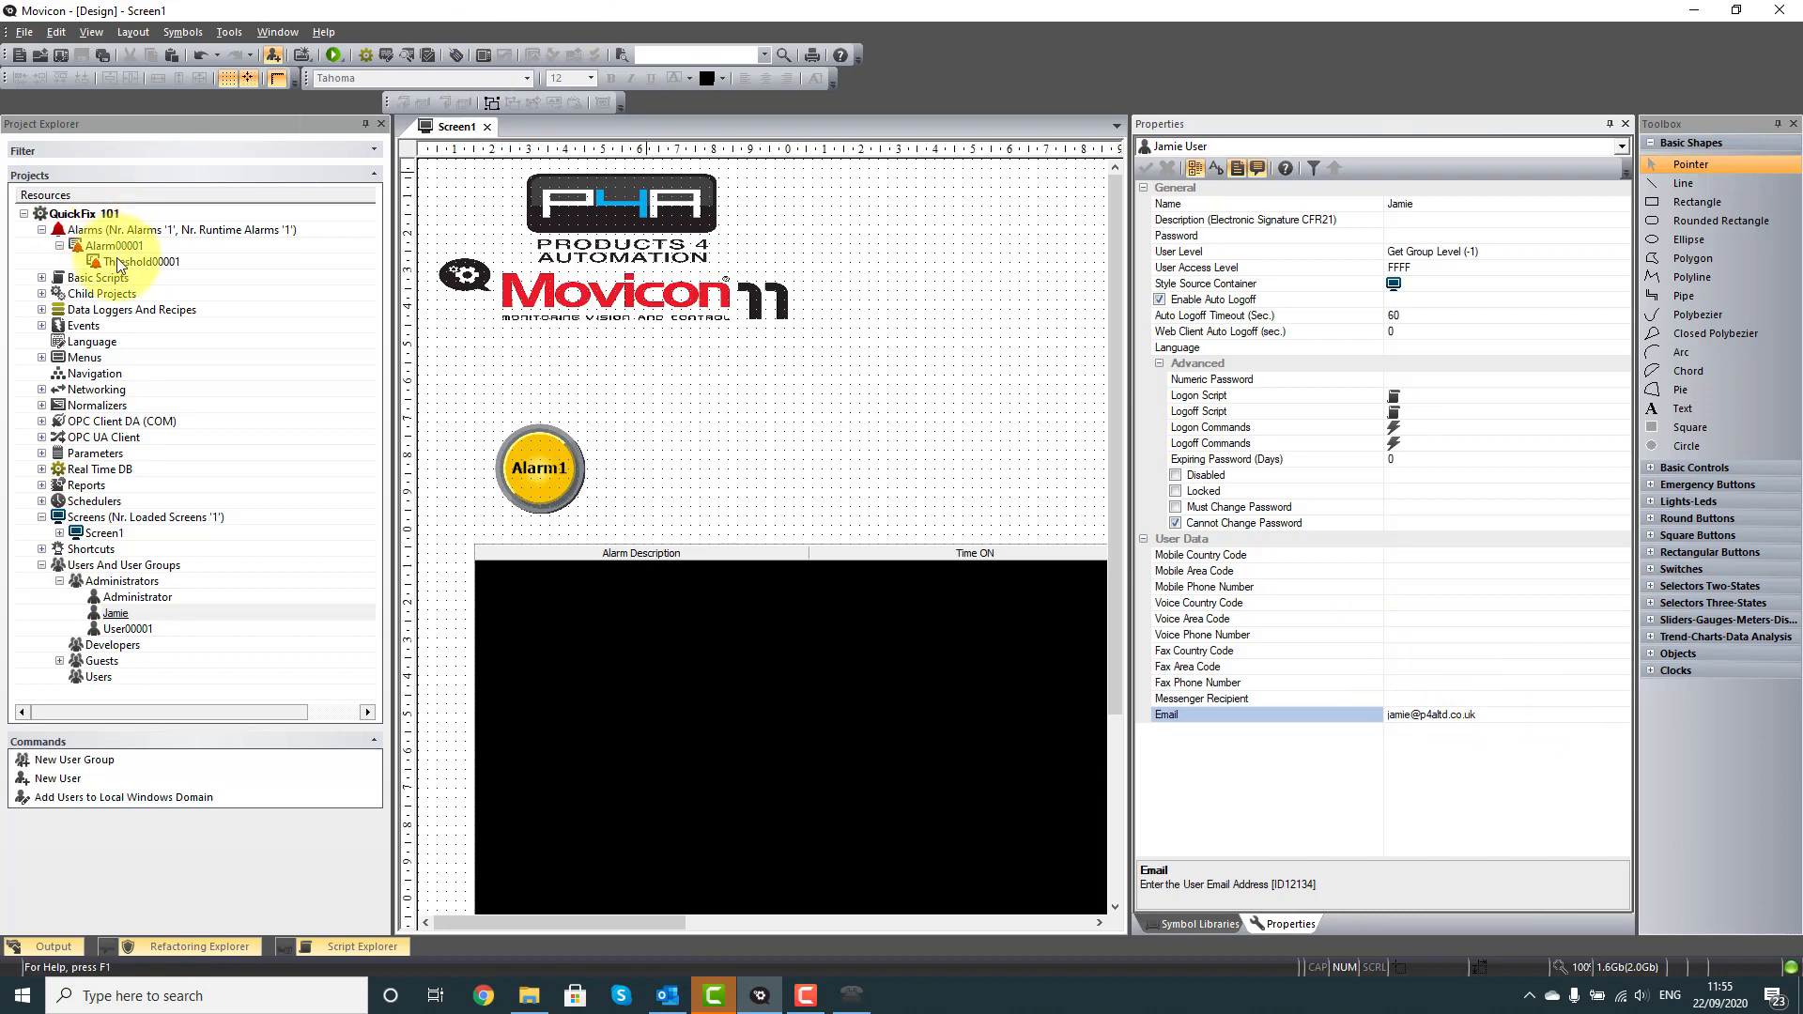
# Select Threshold00001 to see recipient Jamie and Send Email ON enabled
pyautogui.click(142, 261)
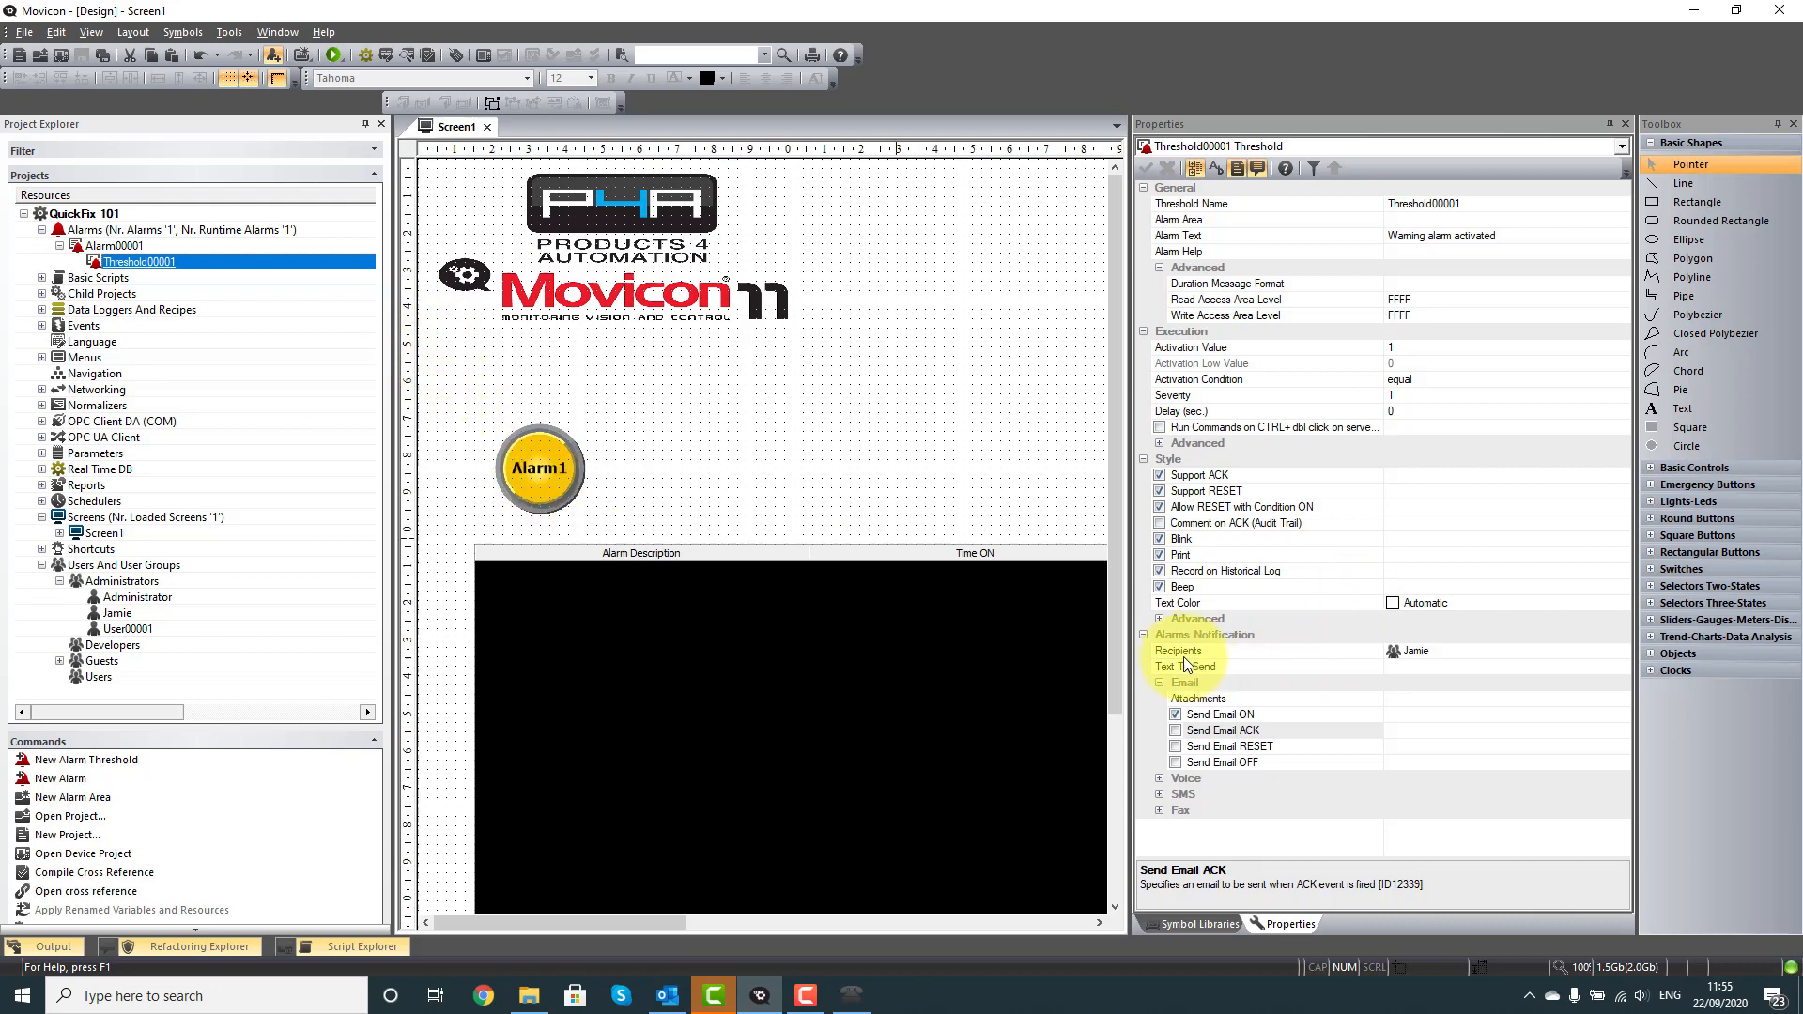
pyautogui.moveTo(1484, 666)
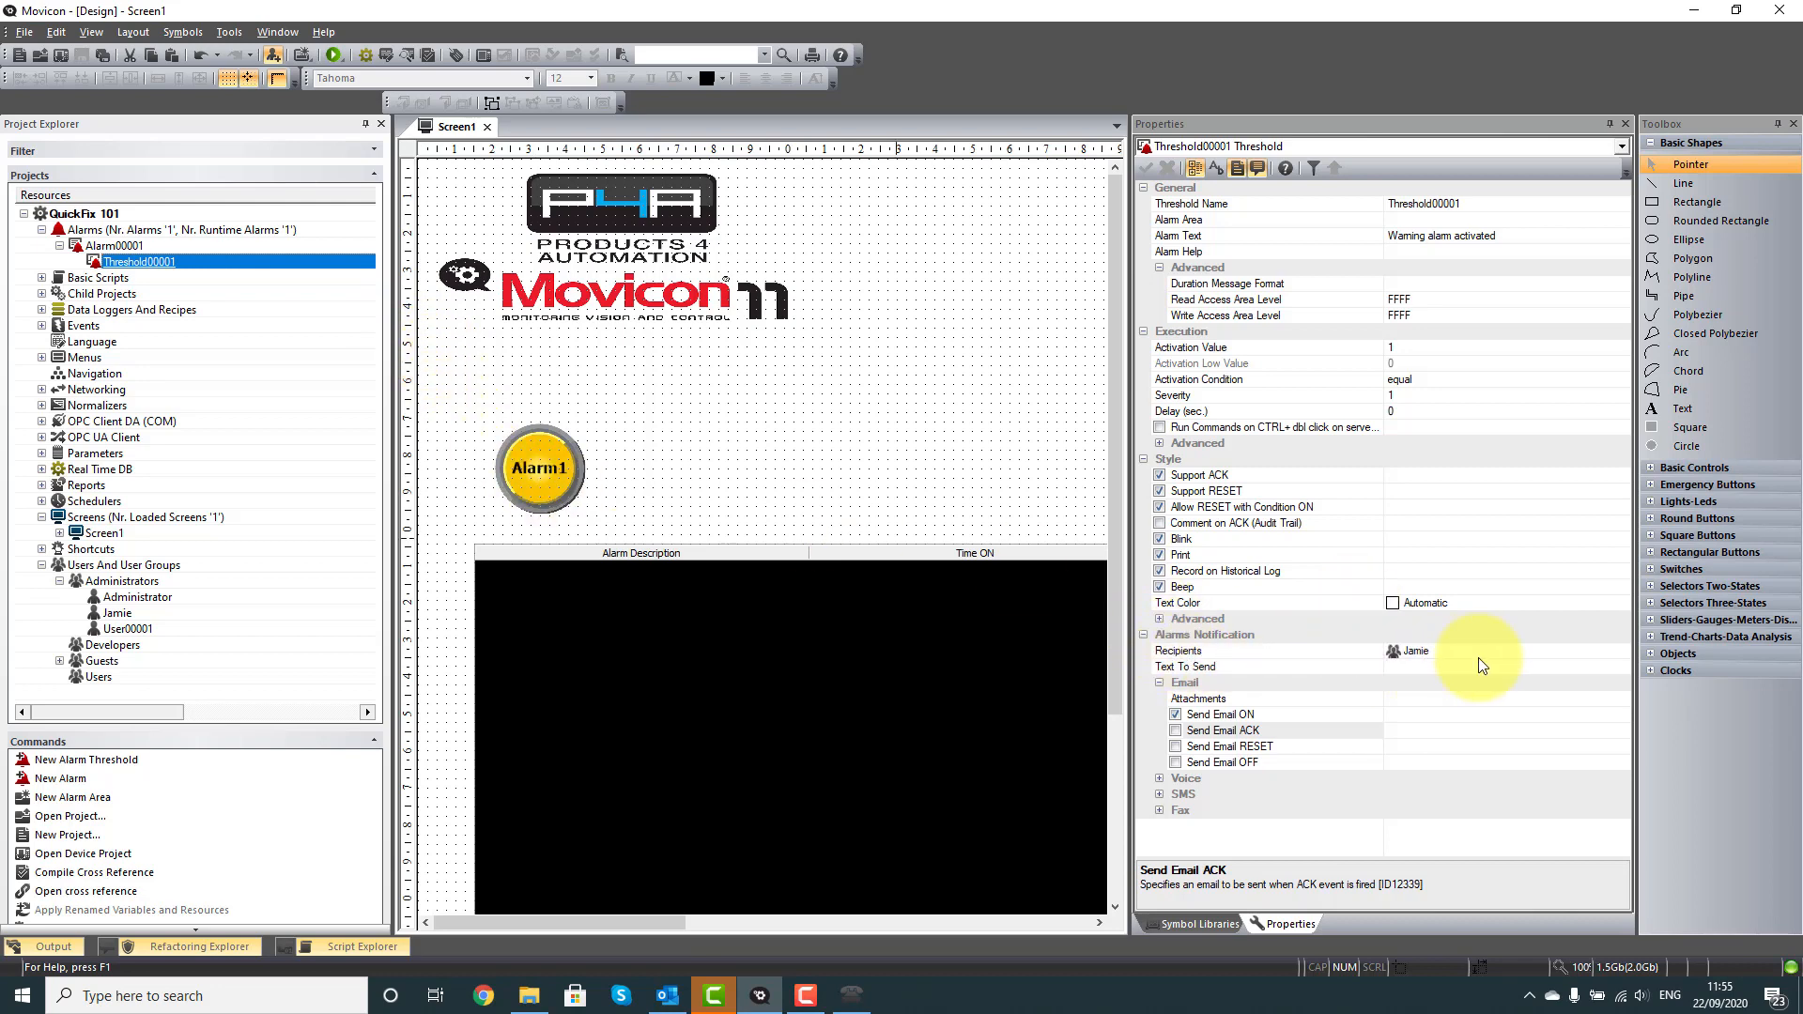
pyautogui.moveTo(1202, 701)
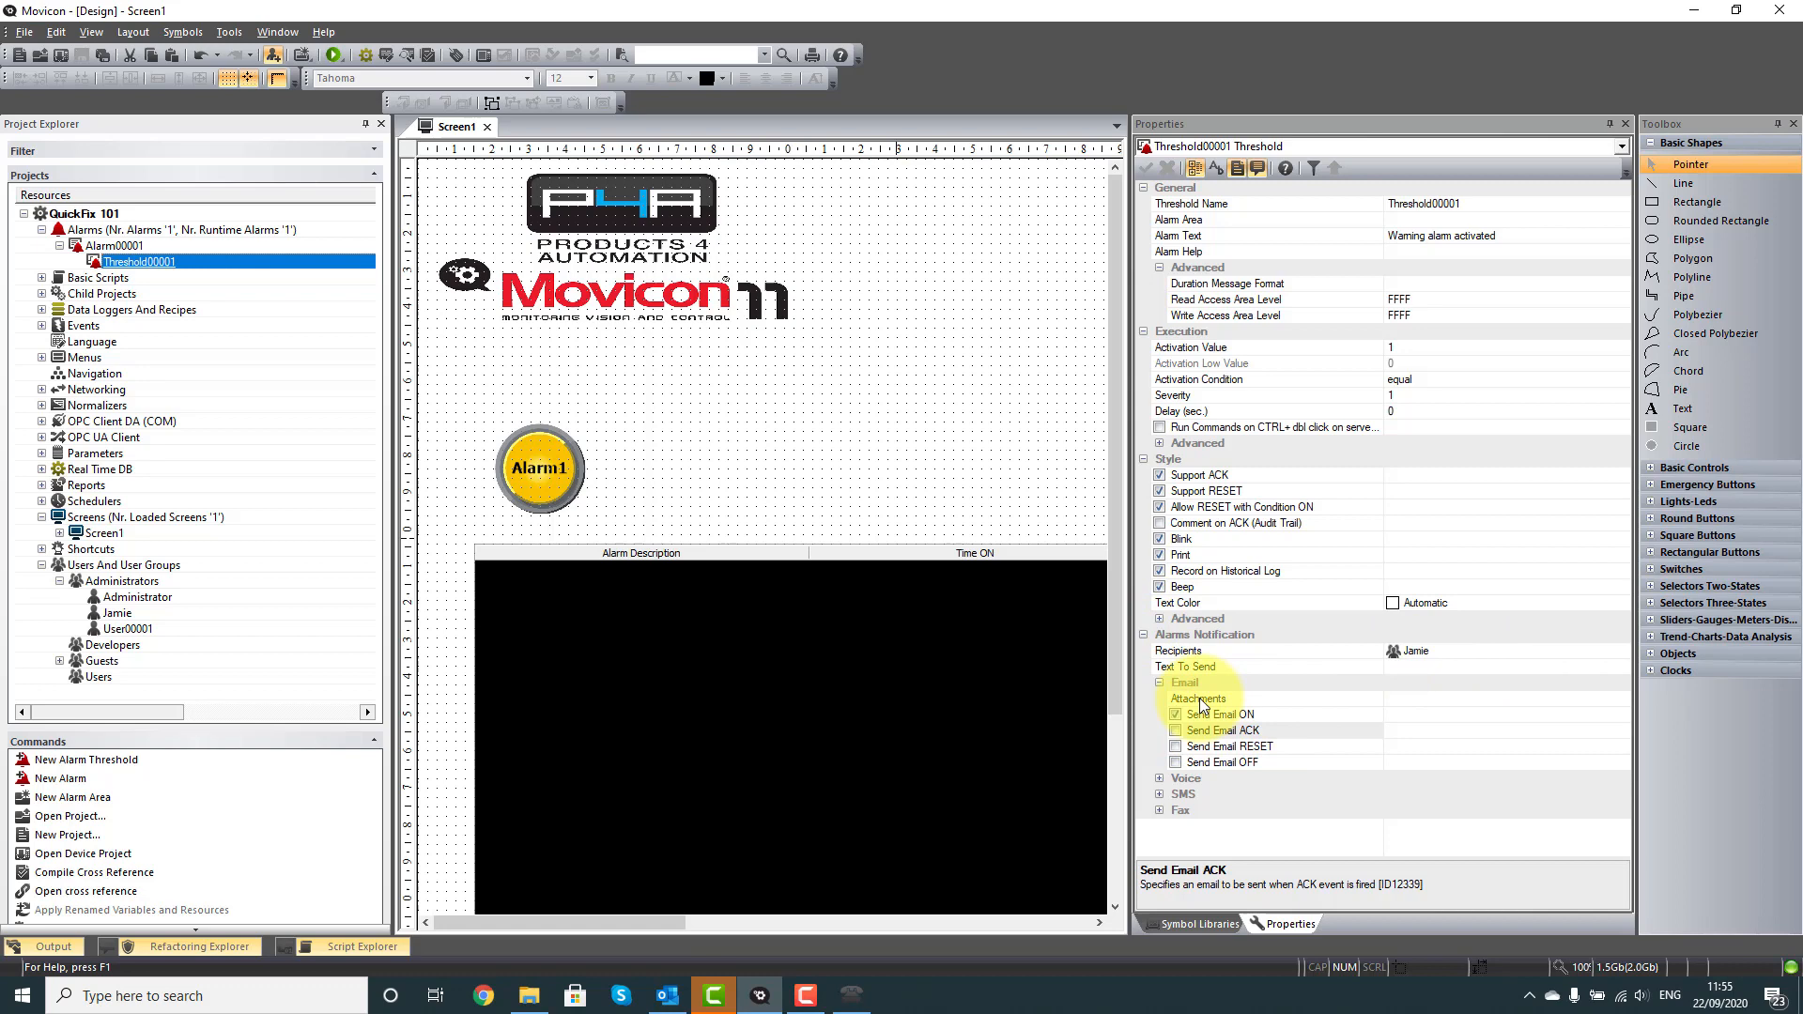
pyautogui.moveTo(1259, 718)
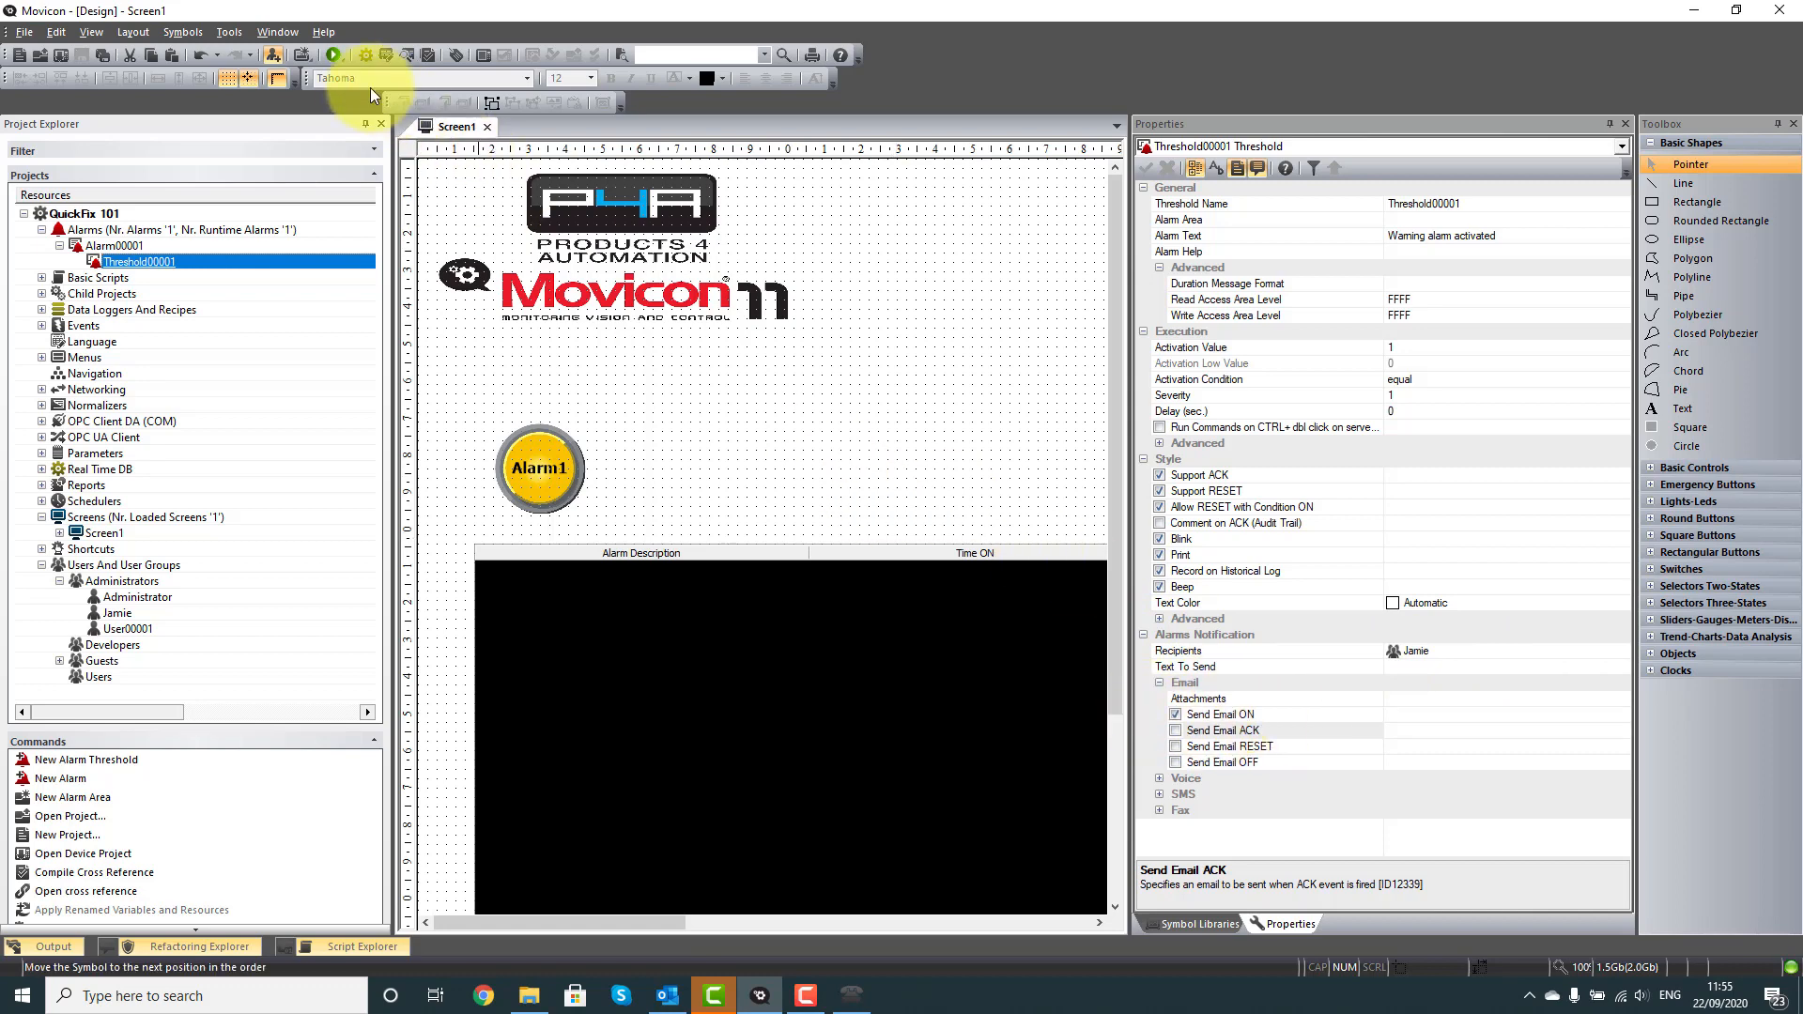
# Run the project, toggle Alarm1 on and off, then acknowledge and reset the warning
pyautogui.click(329, 55)
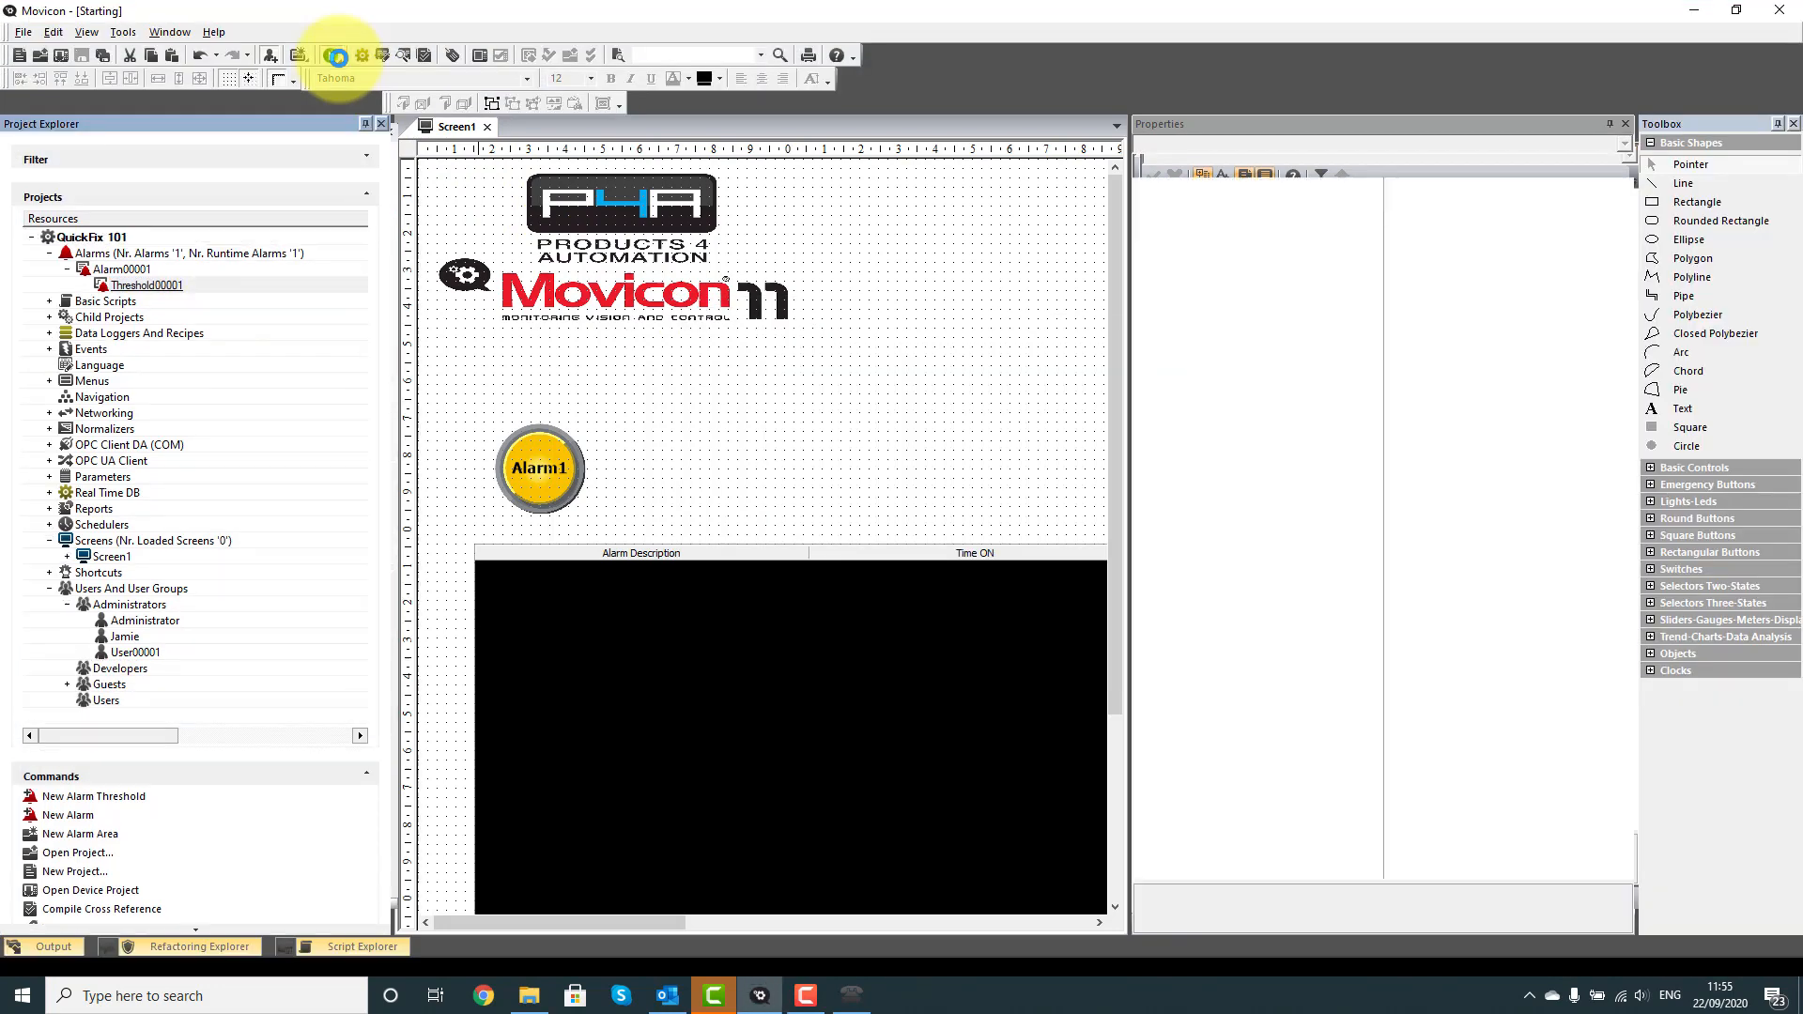
pyautogui.click(299, 55)
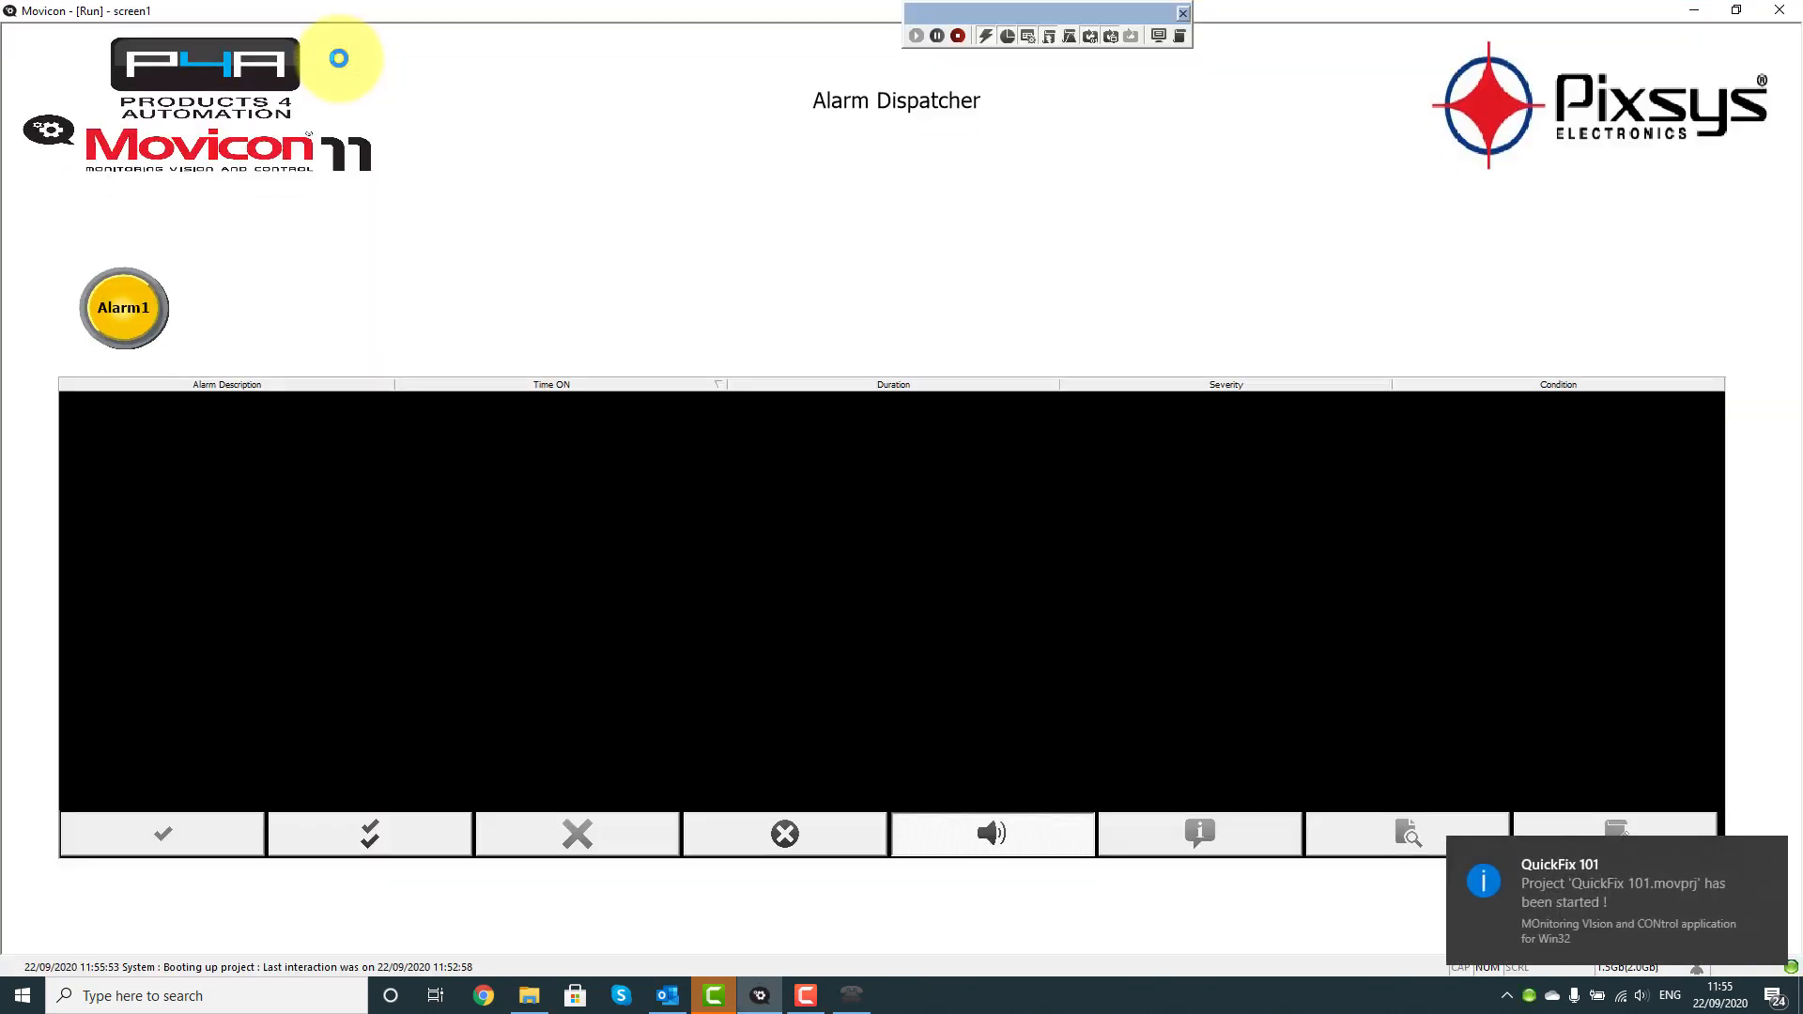
pyautogui.moveTo(109, 247)
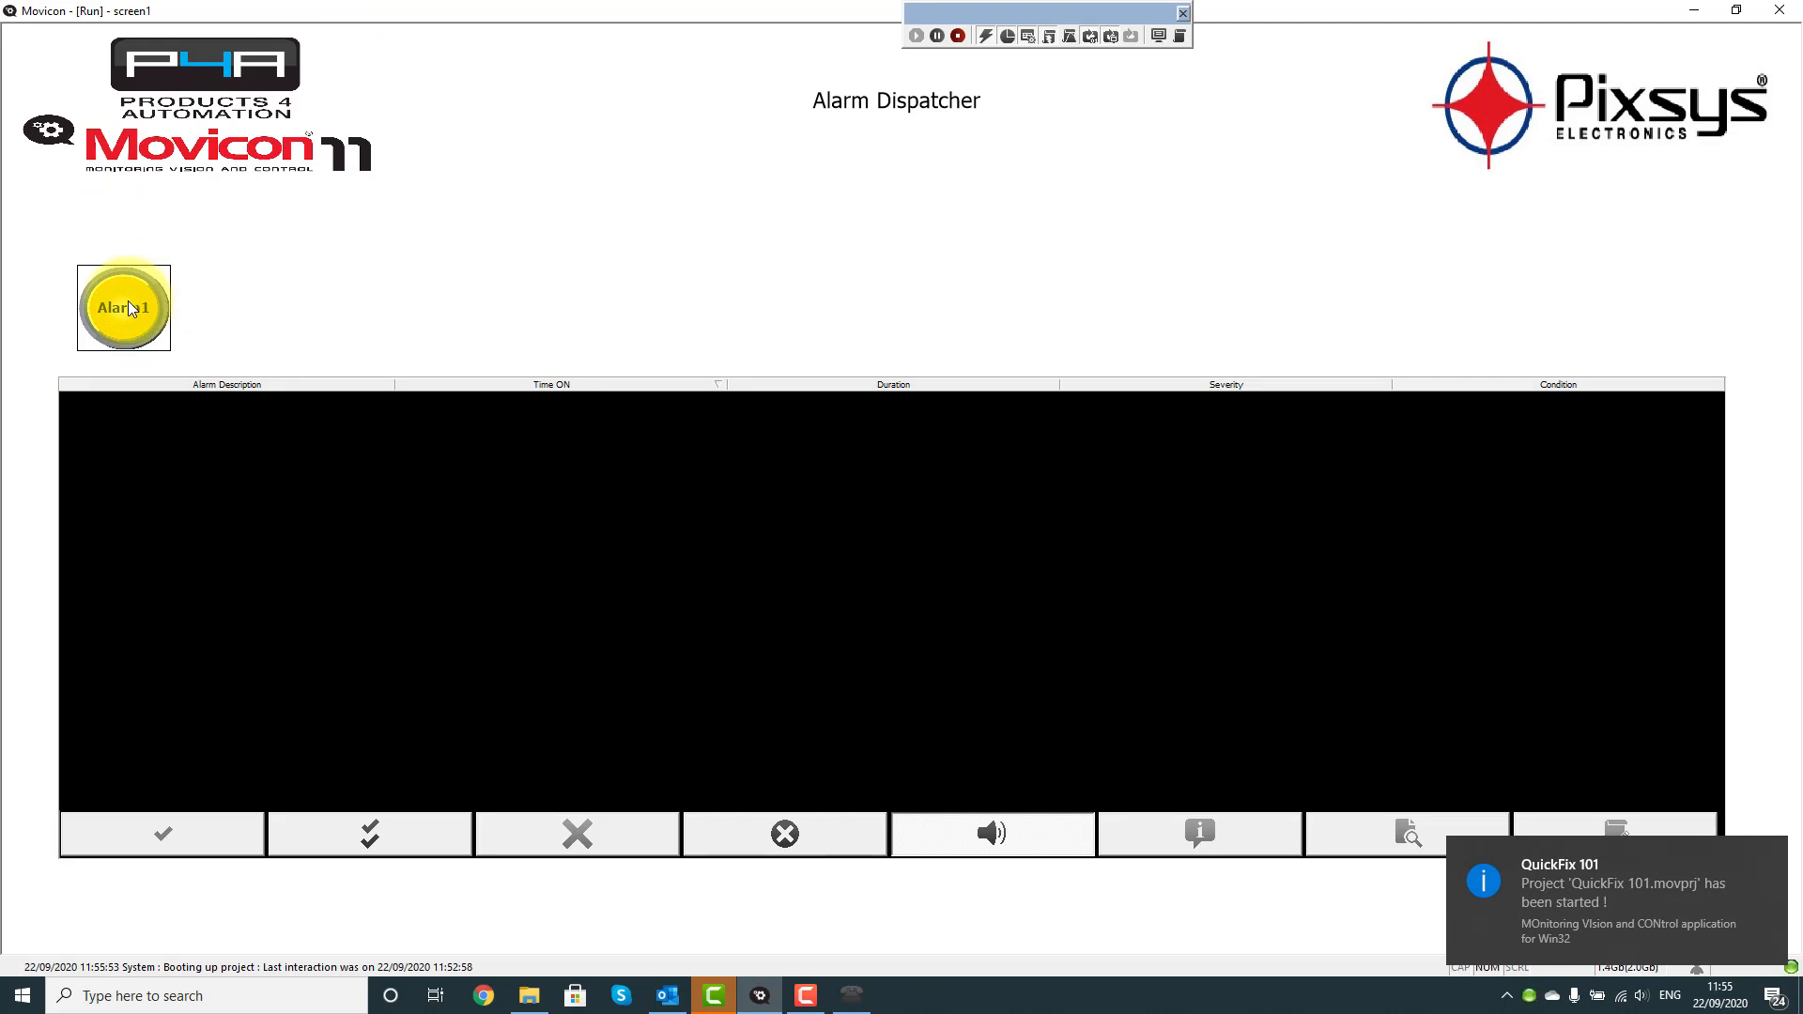
pyautogui.click(123, 307)
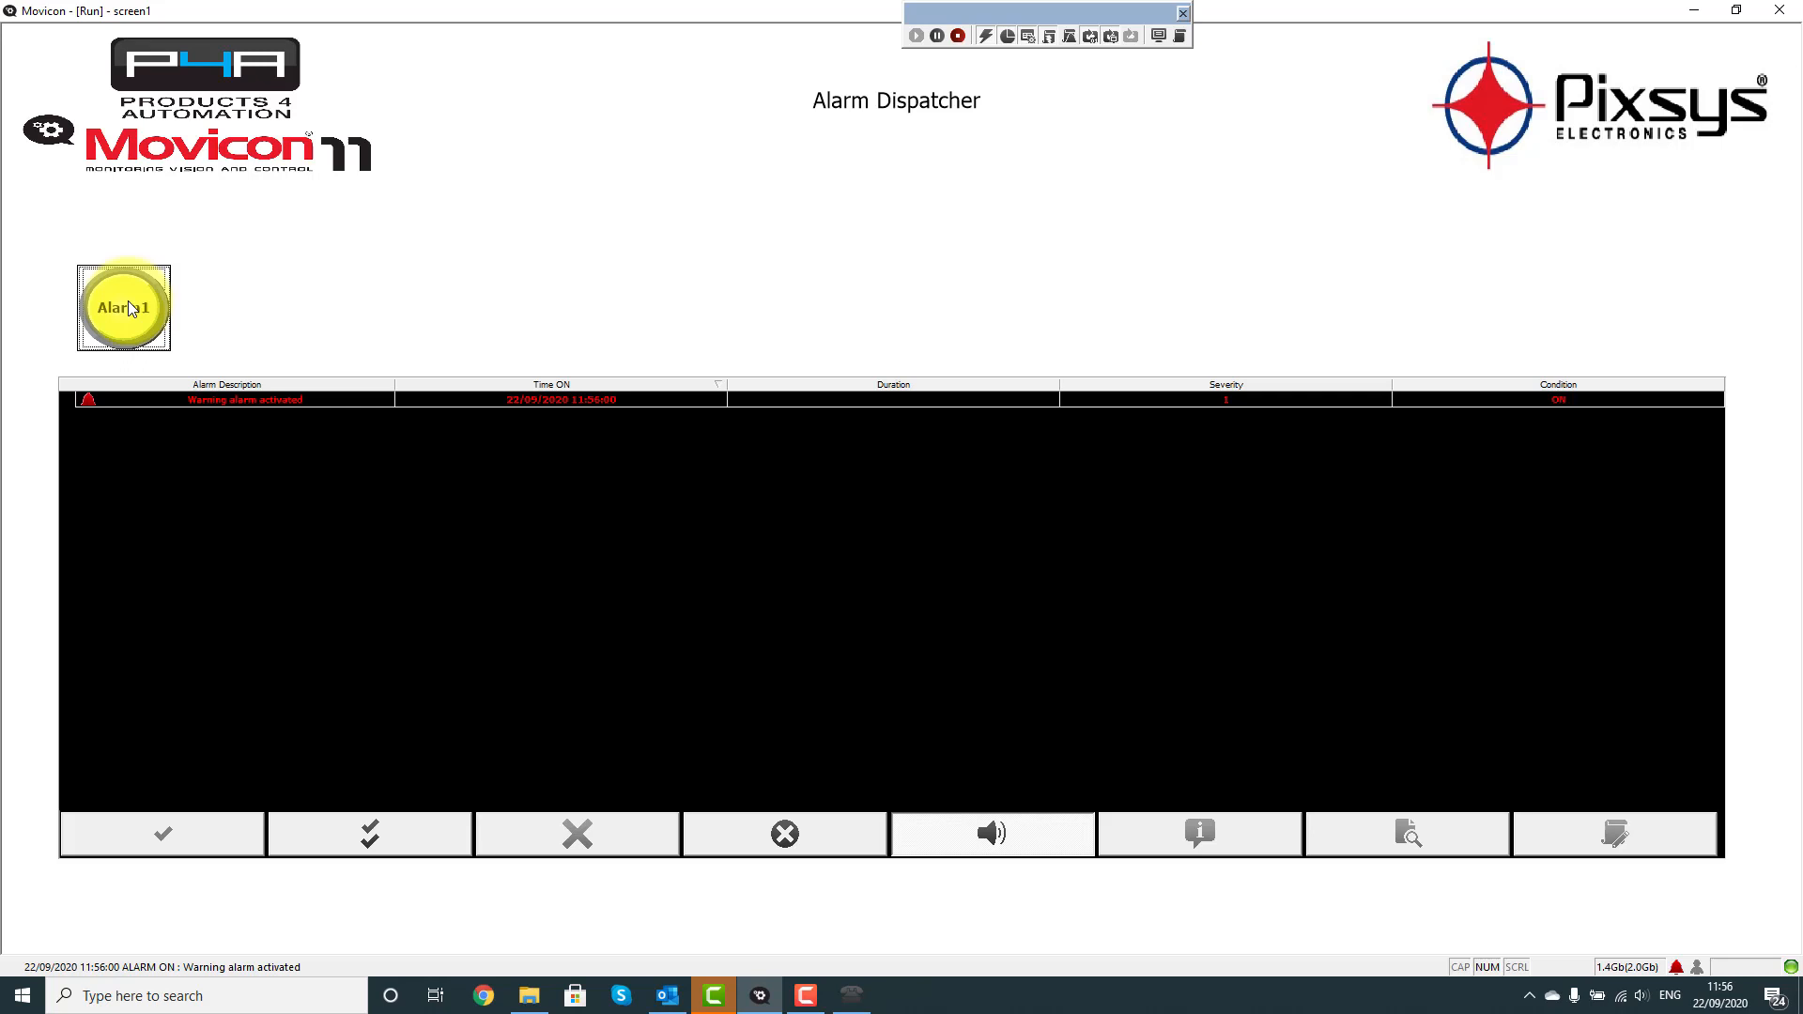
pyautogui.click(123, 307)
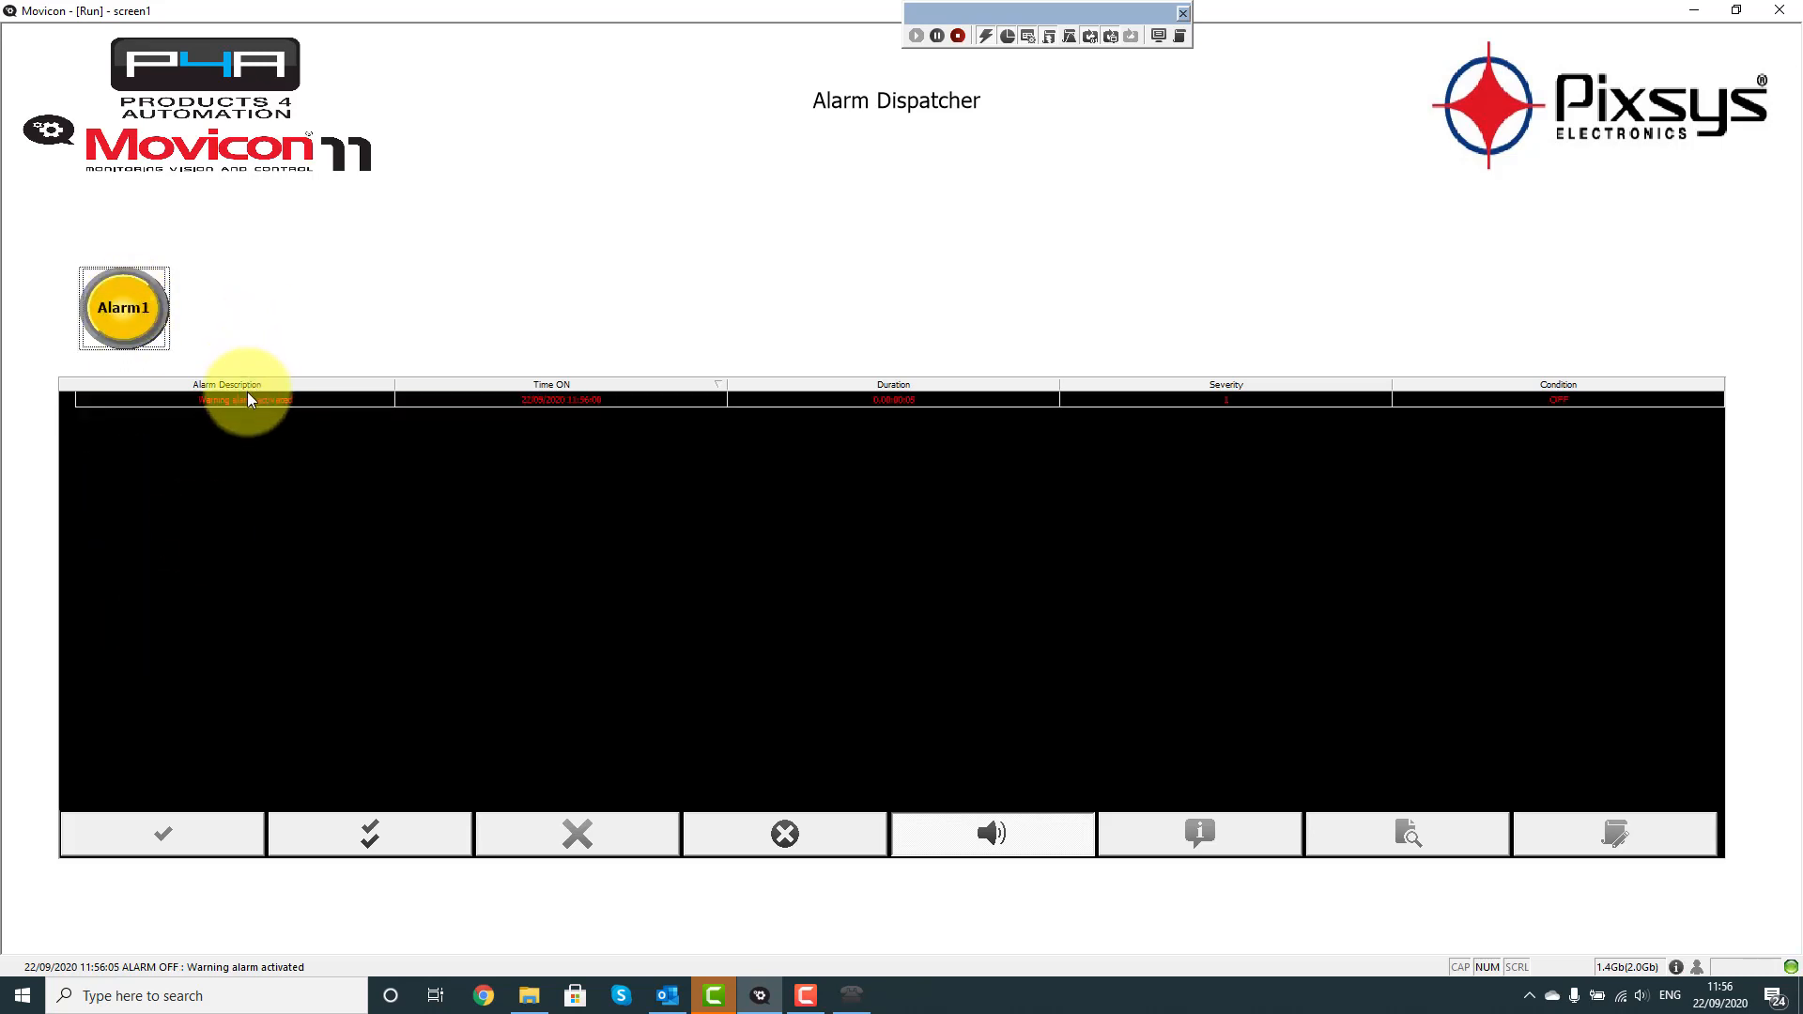
pyautogui.click(160, 833)
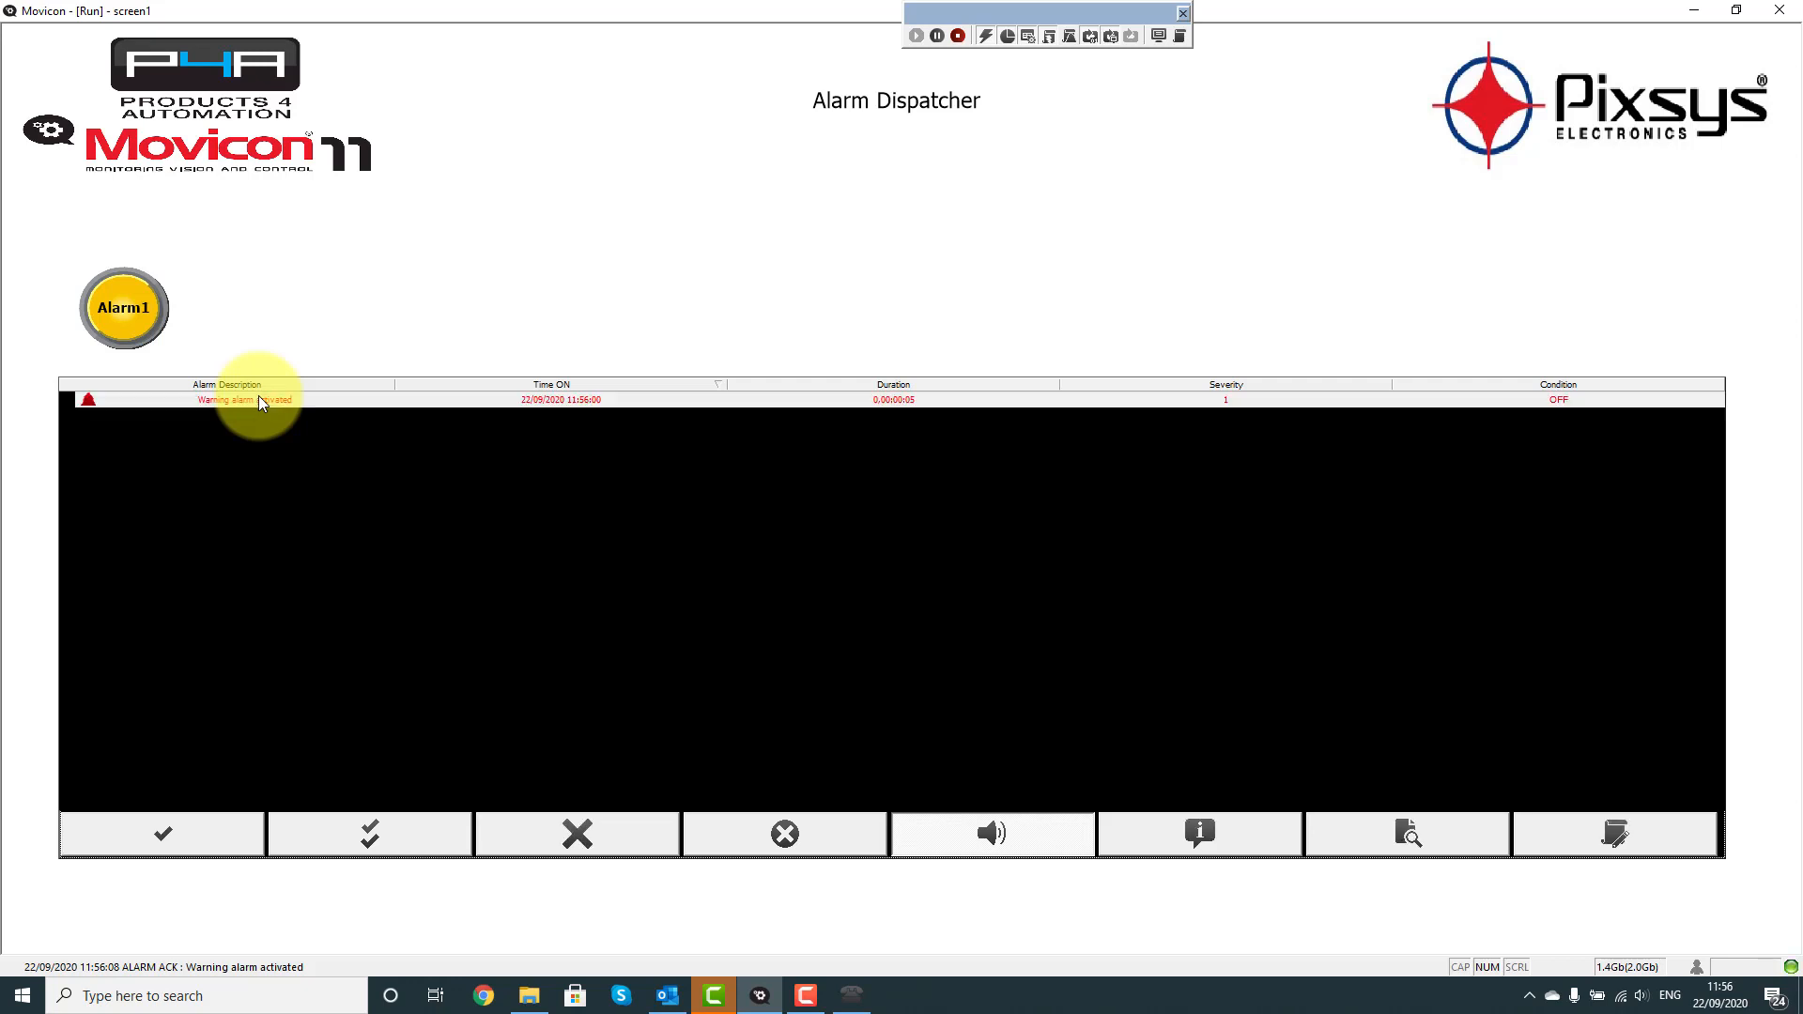
pyautogui.click(575, 833)
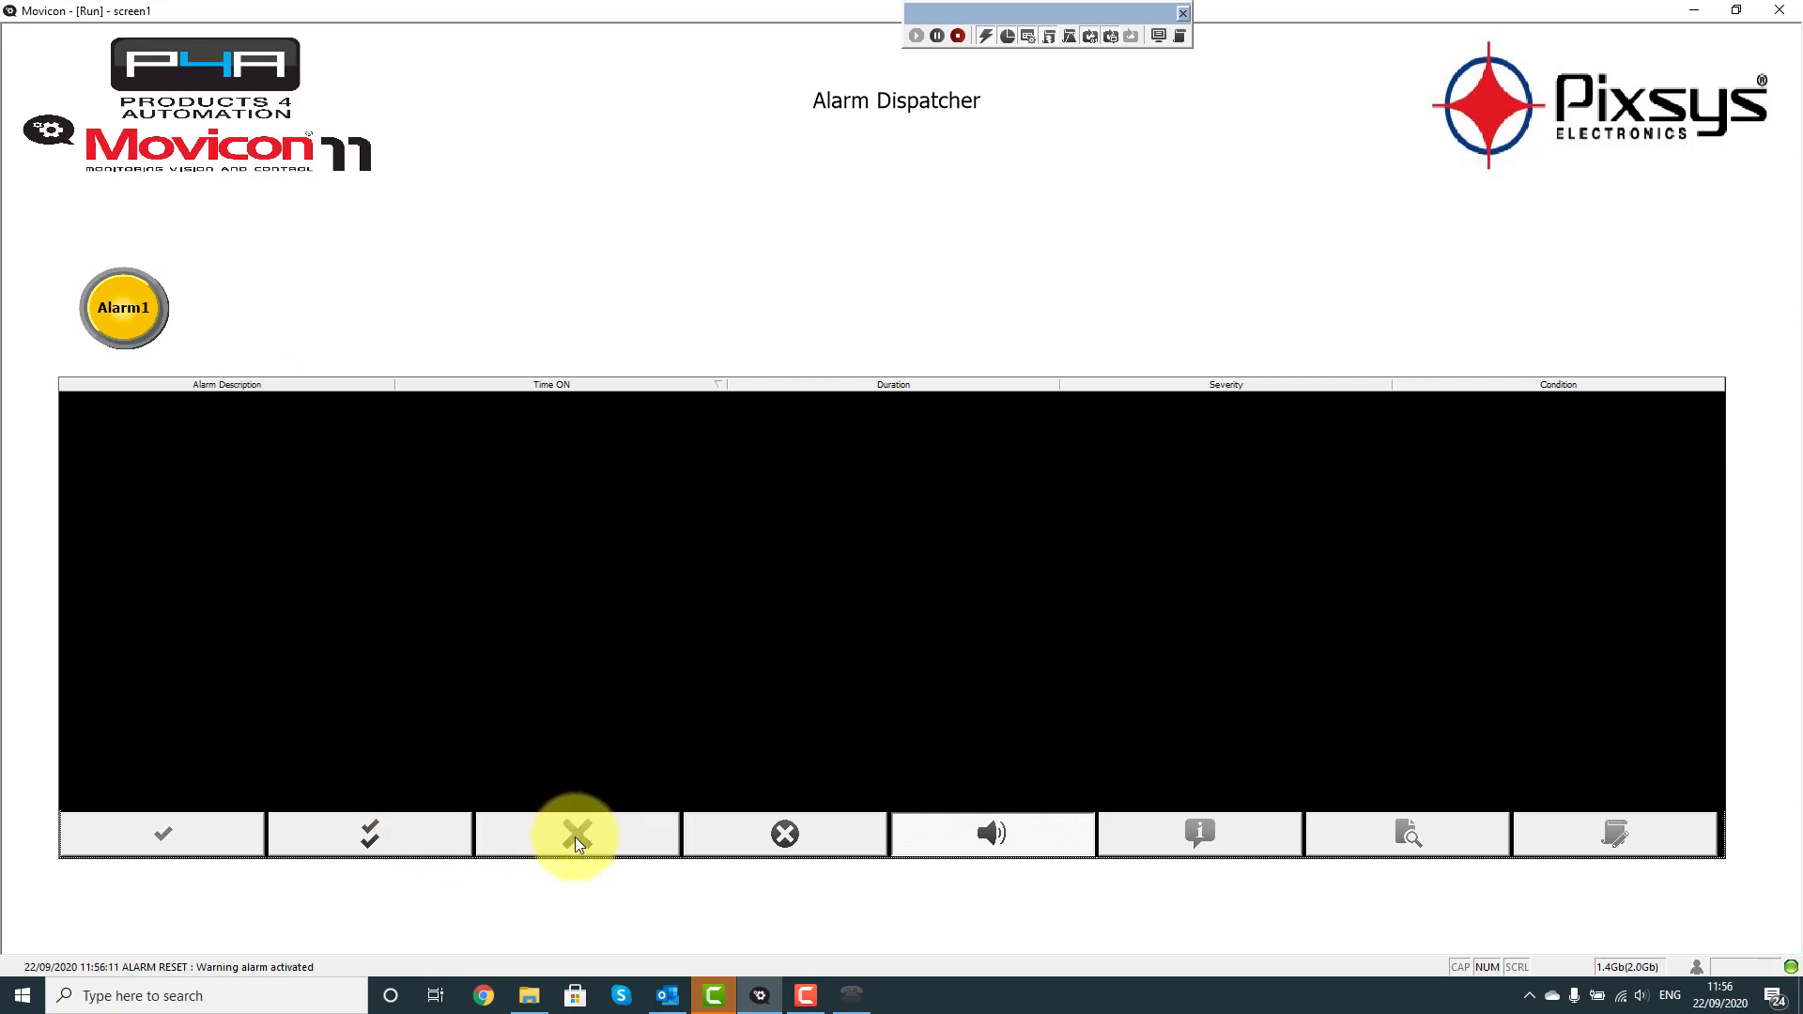
pyautogui.moveTo(949, 237)
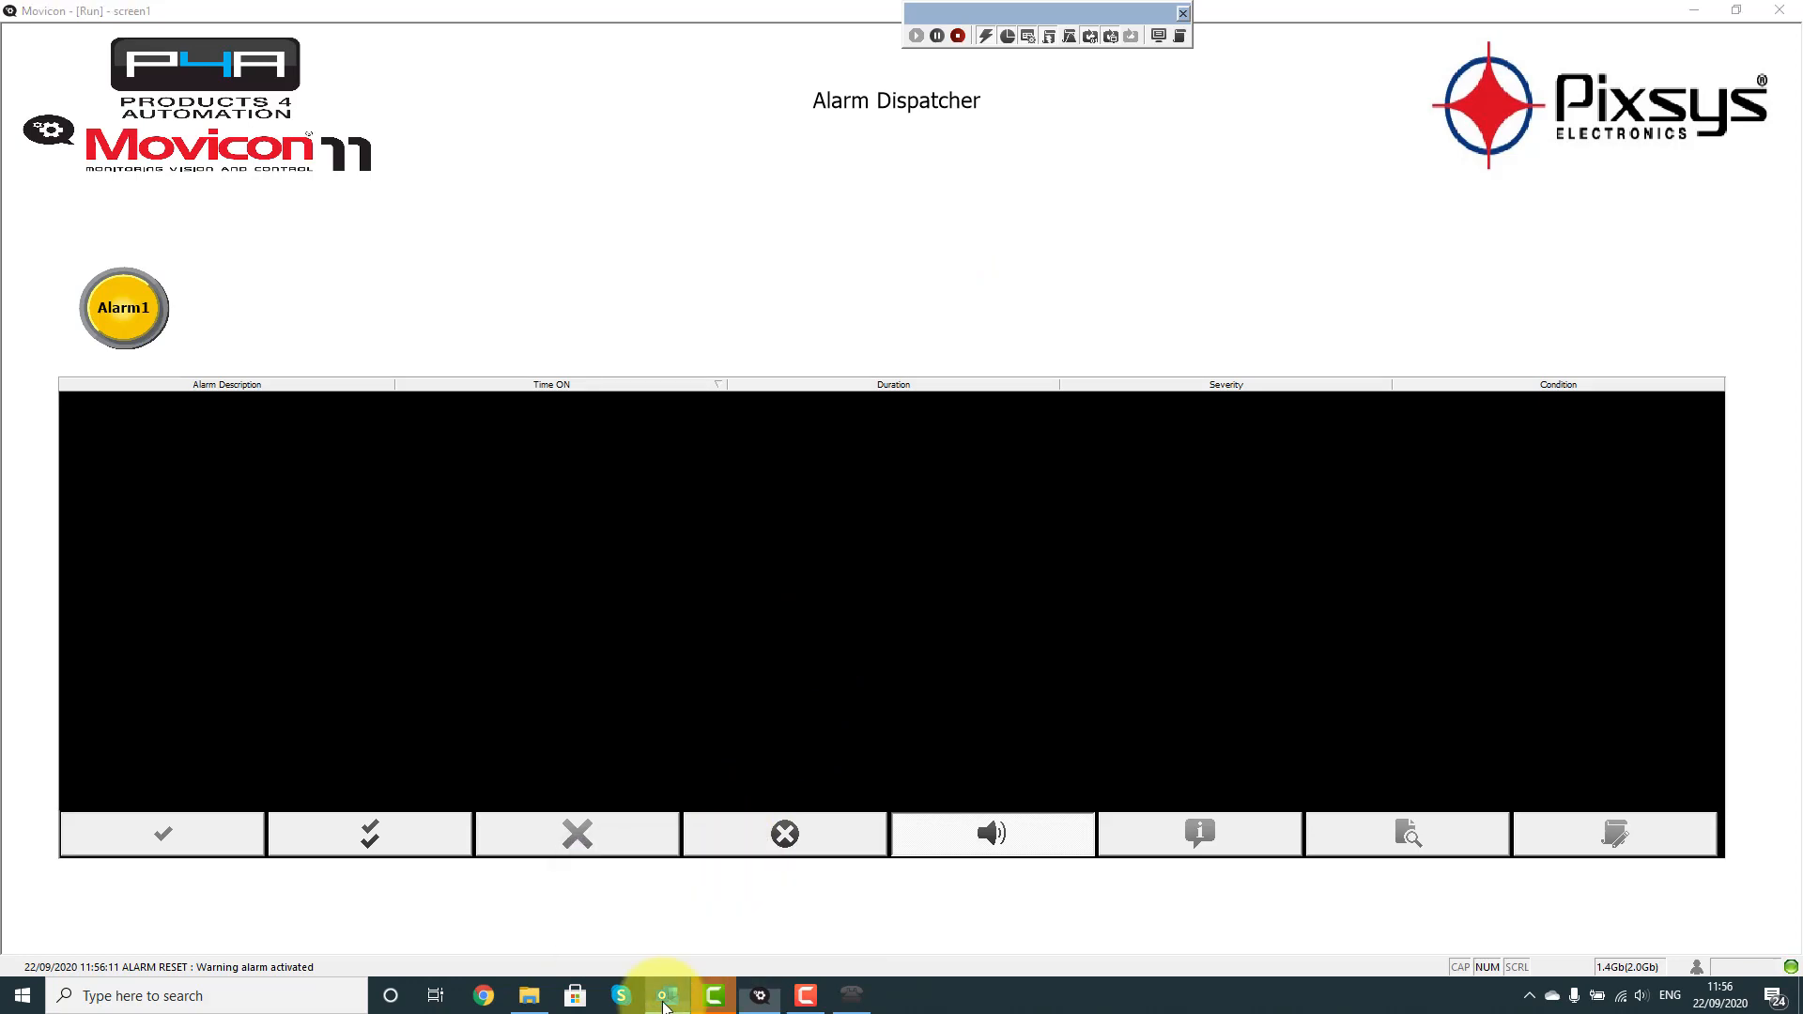
# Switch to Outlook and open the 'Alarm00001 - ALARM ON' email
pyautogui.click(666, 994)
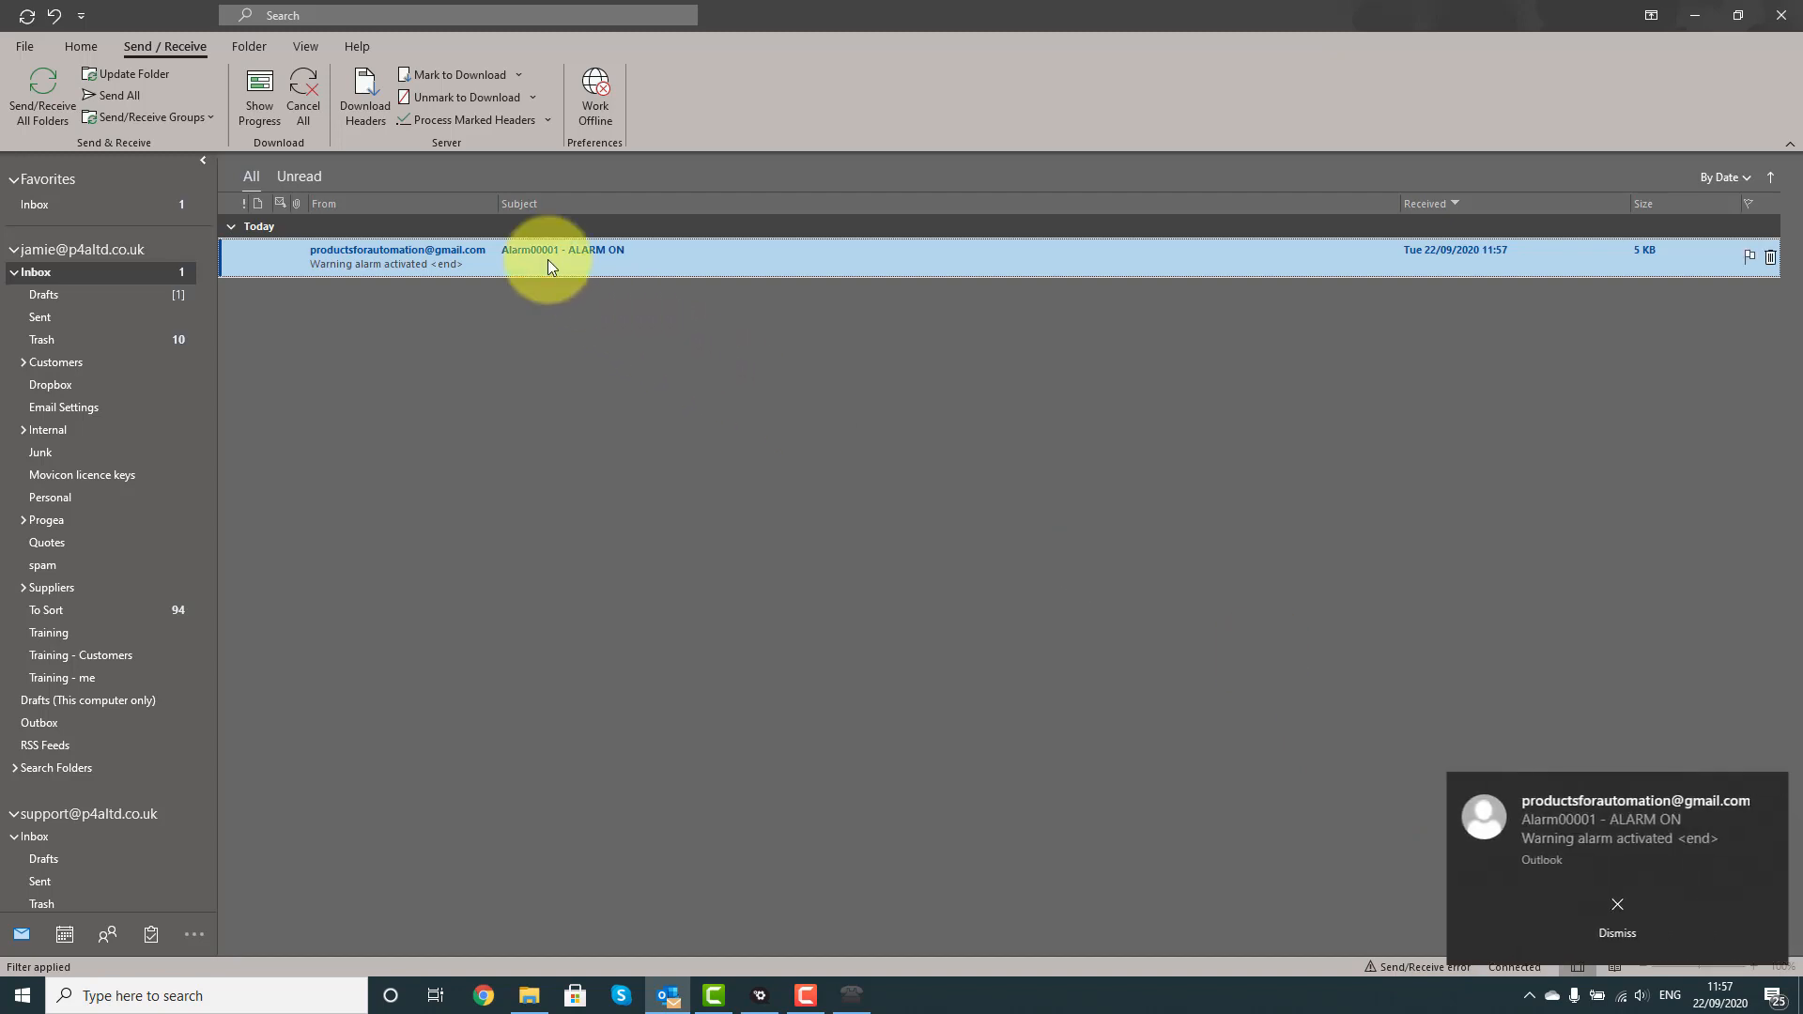
pyautogui.doubleClick(564, 255)
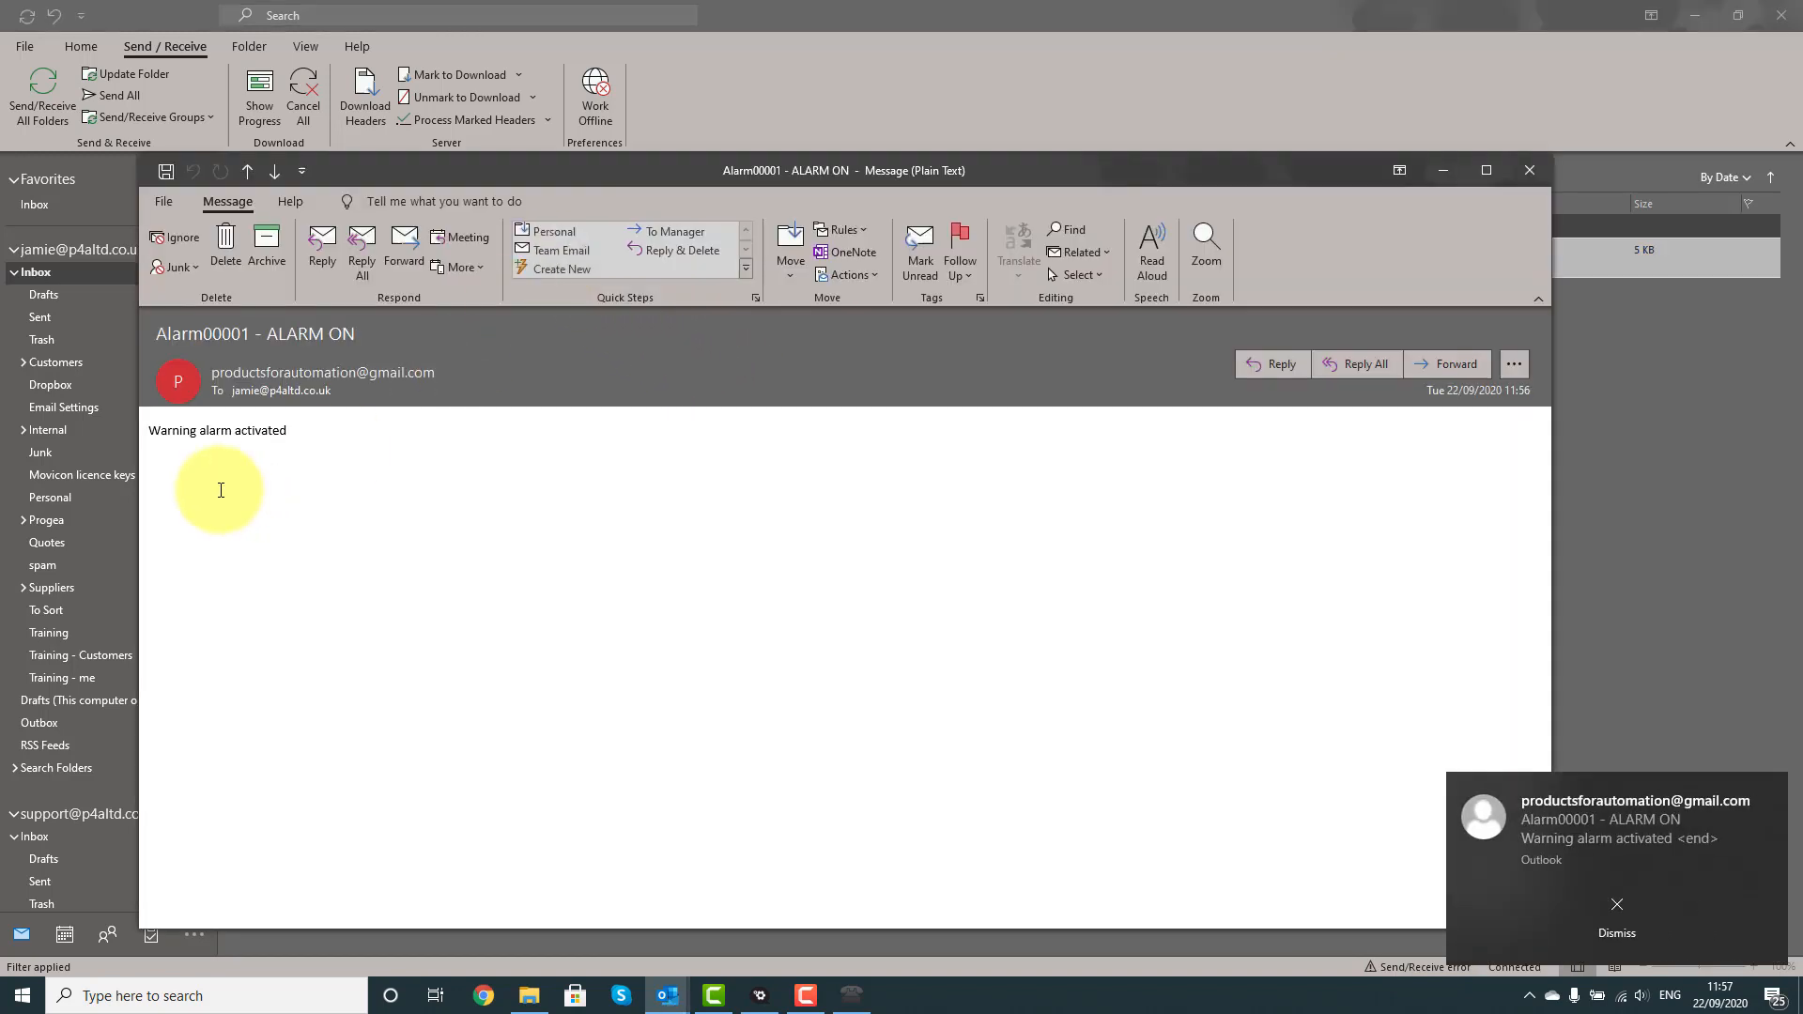